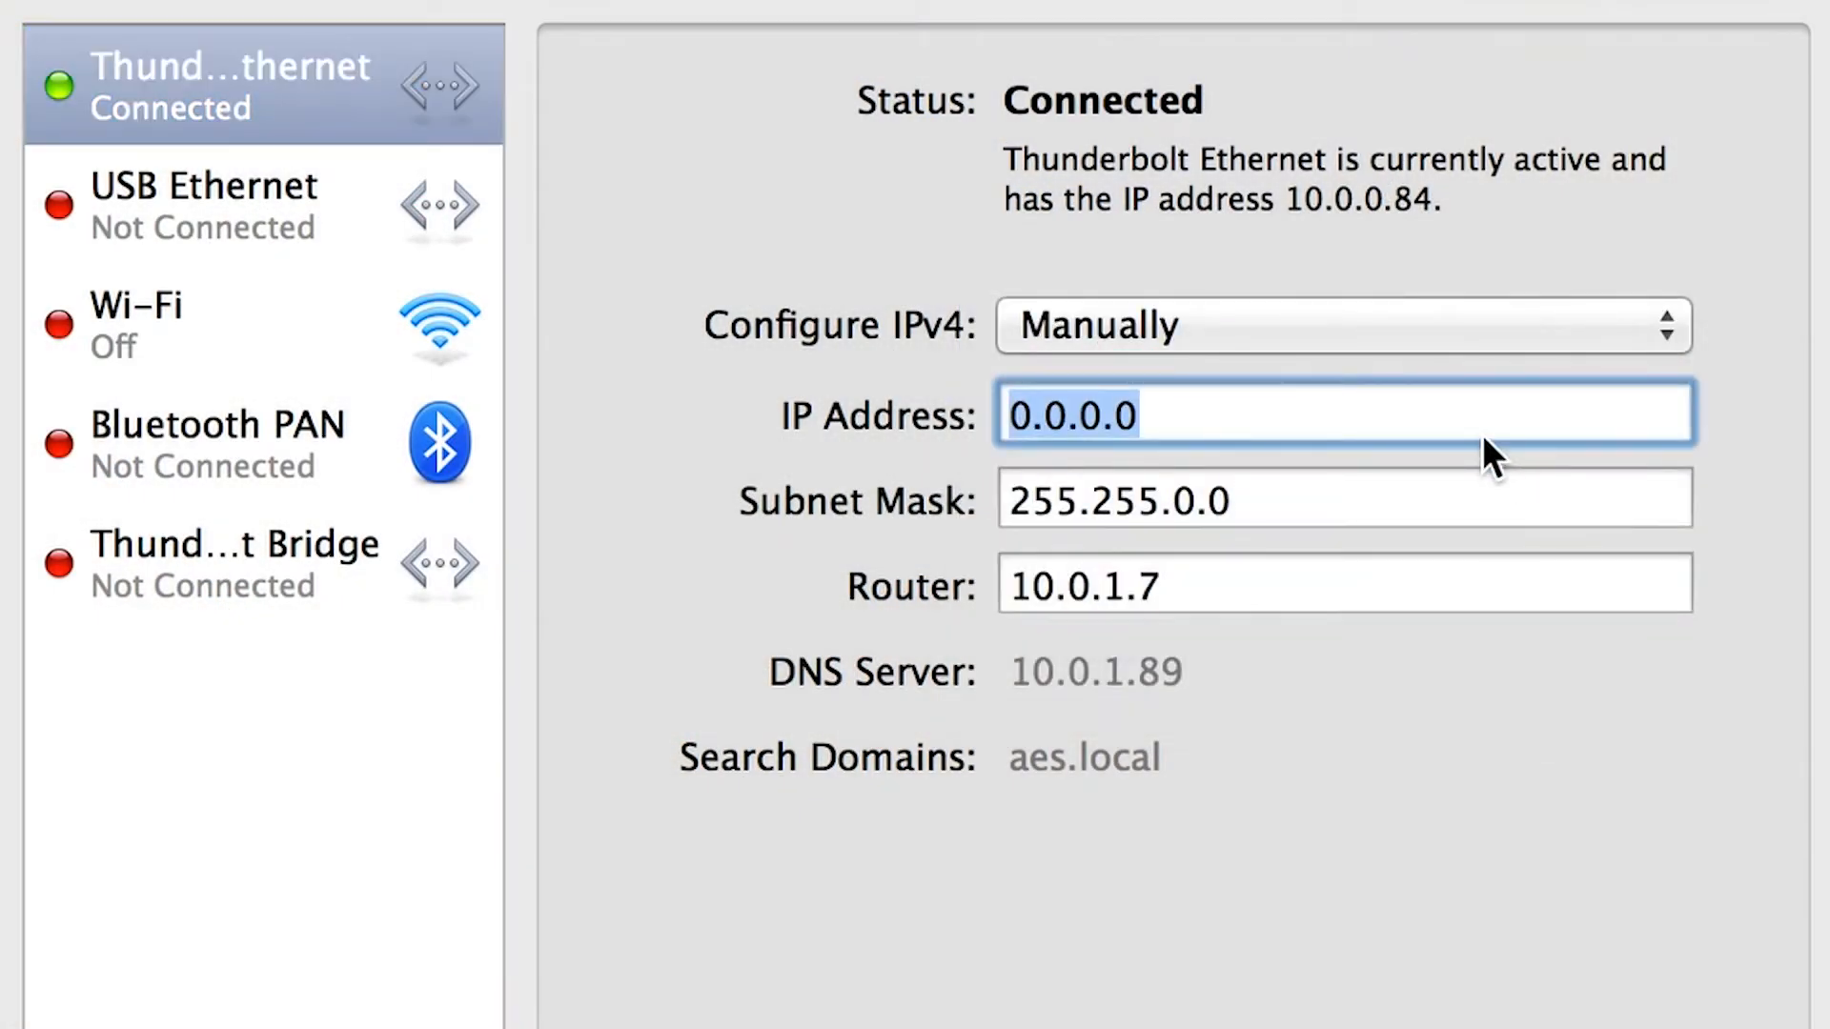
- Enter manual IPv4 address 192.168.1.250 and router 192.168.1.1 for Thunderbolt Ethernet
type("192.168")
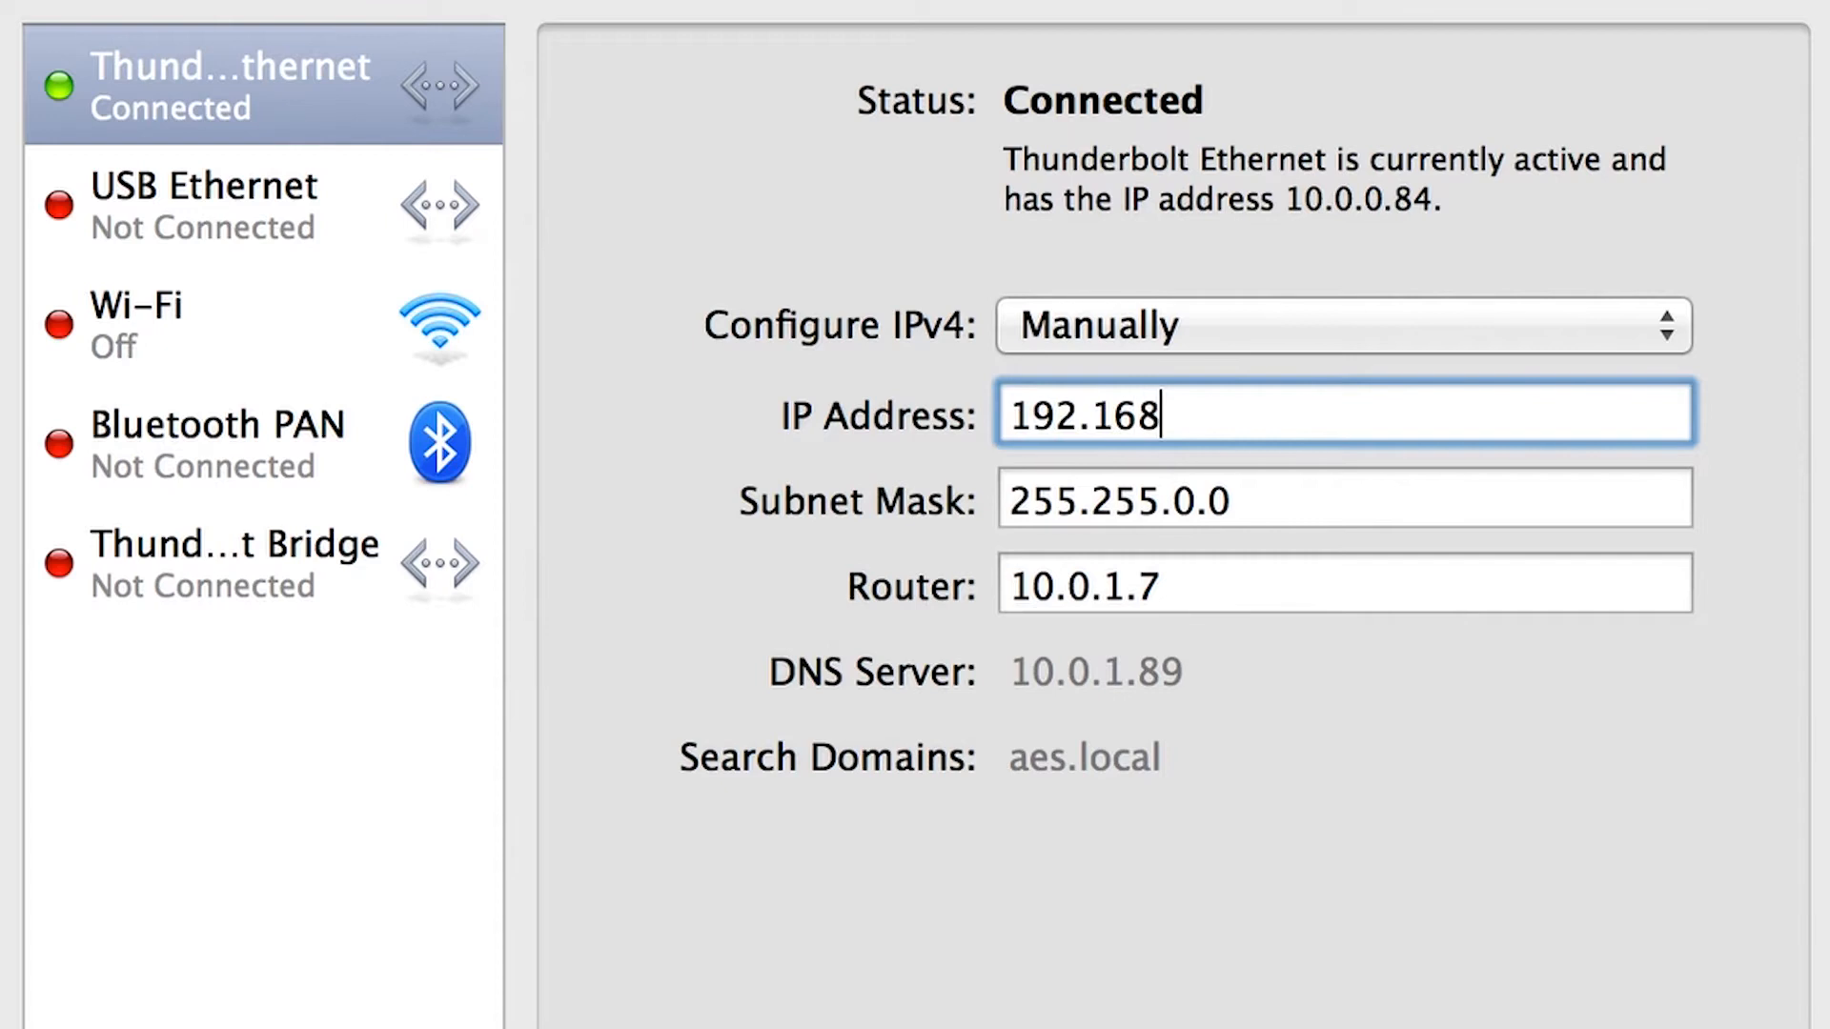
type(".1.250")
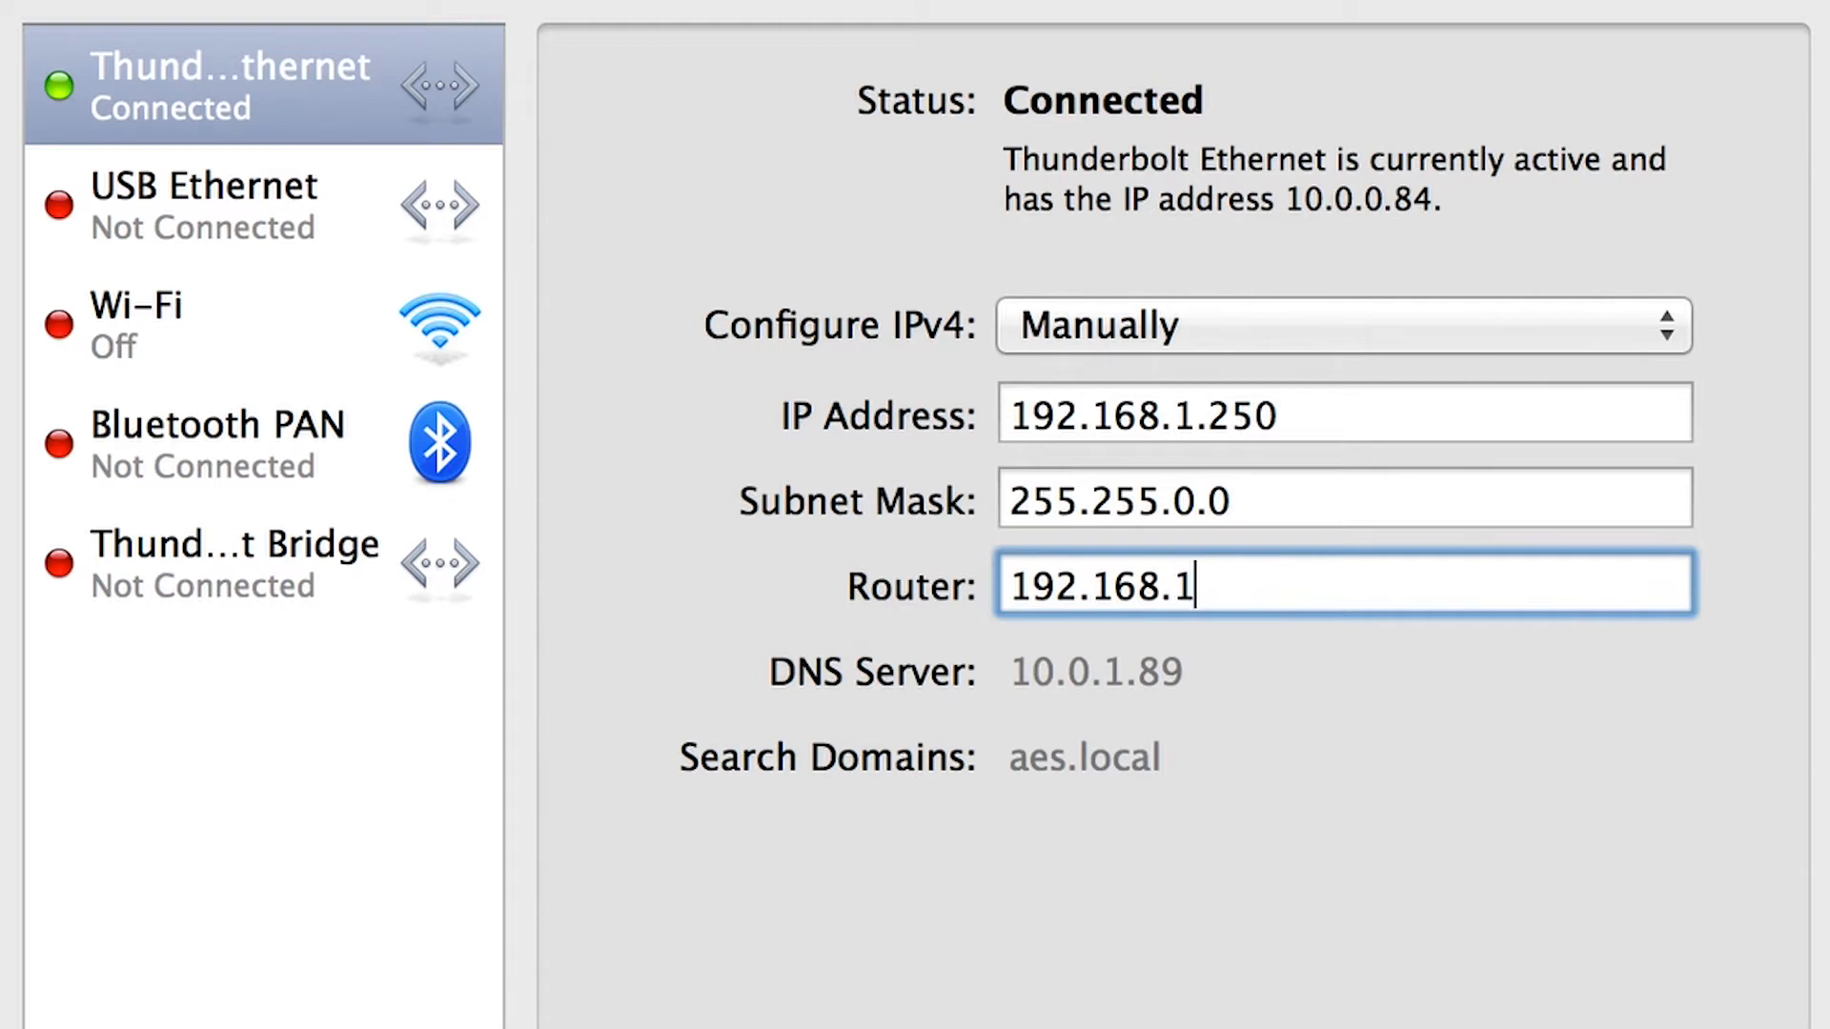
type(".1")
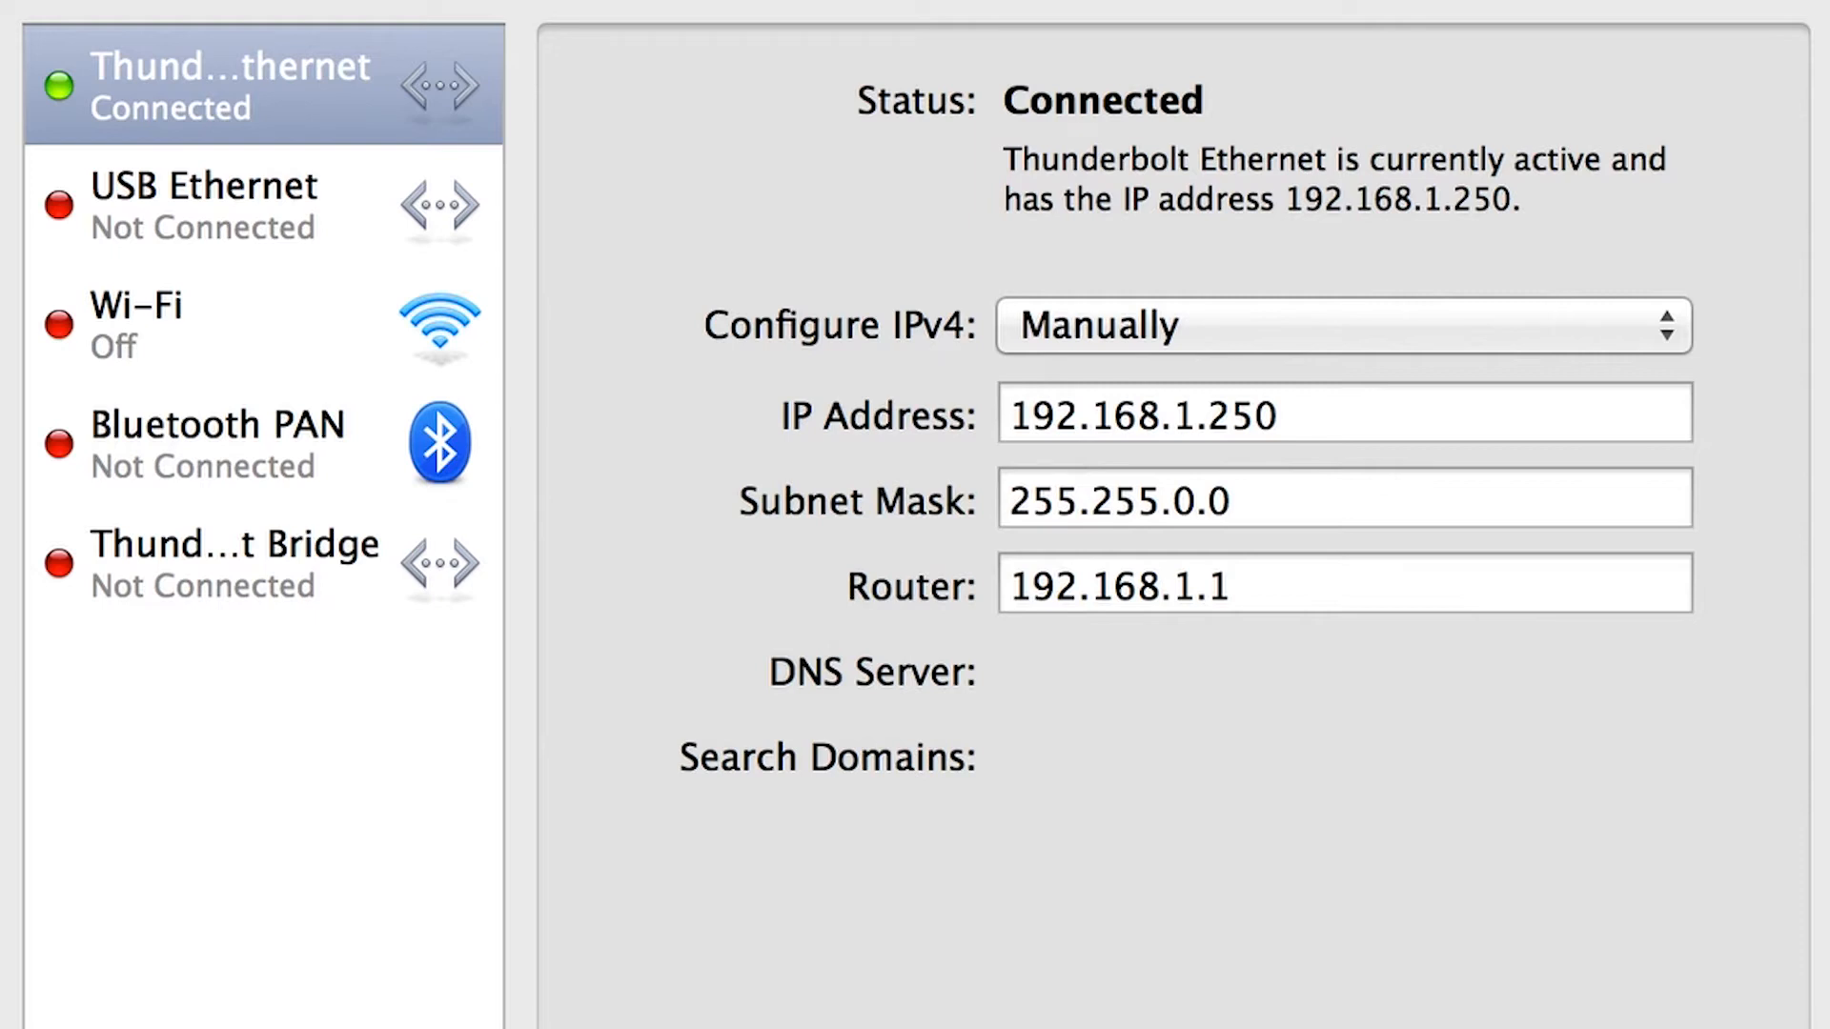
mouse_move(974, 896)
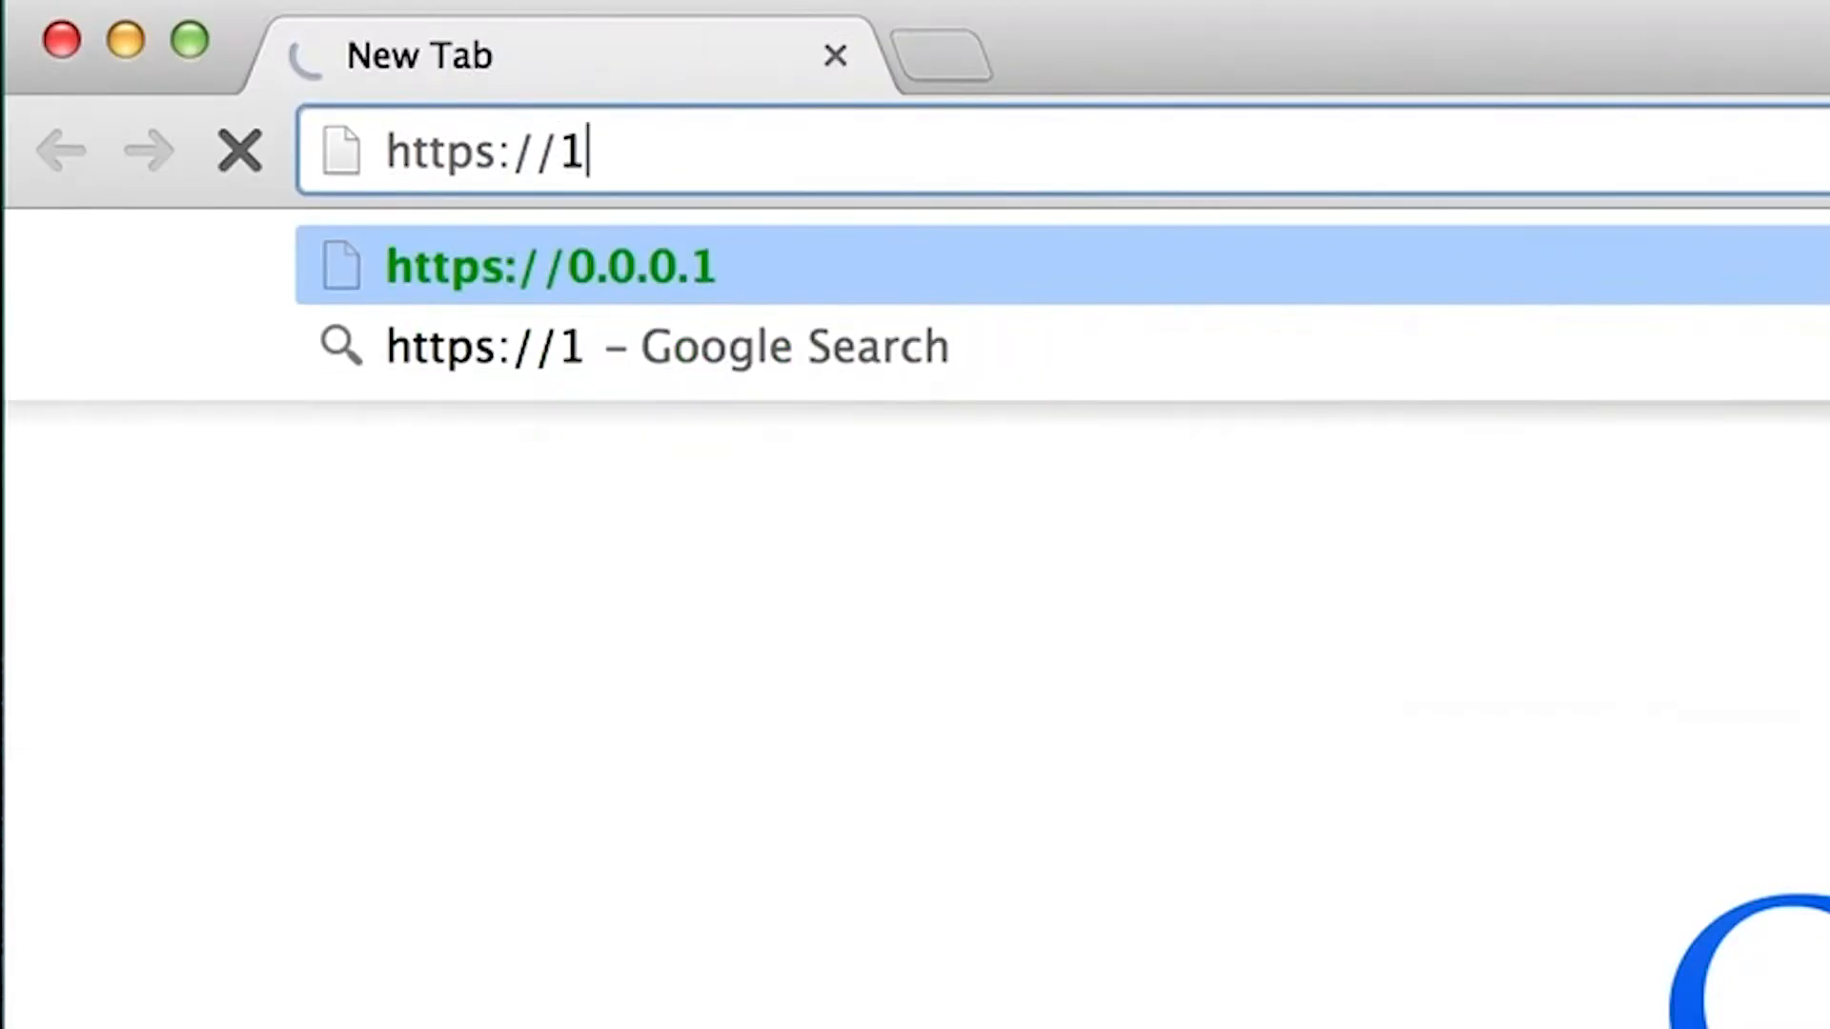
- Enter the appliance's 192.168 address in Chrome to load the NMS sign-in page
type("92.")
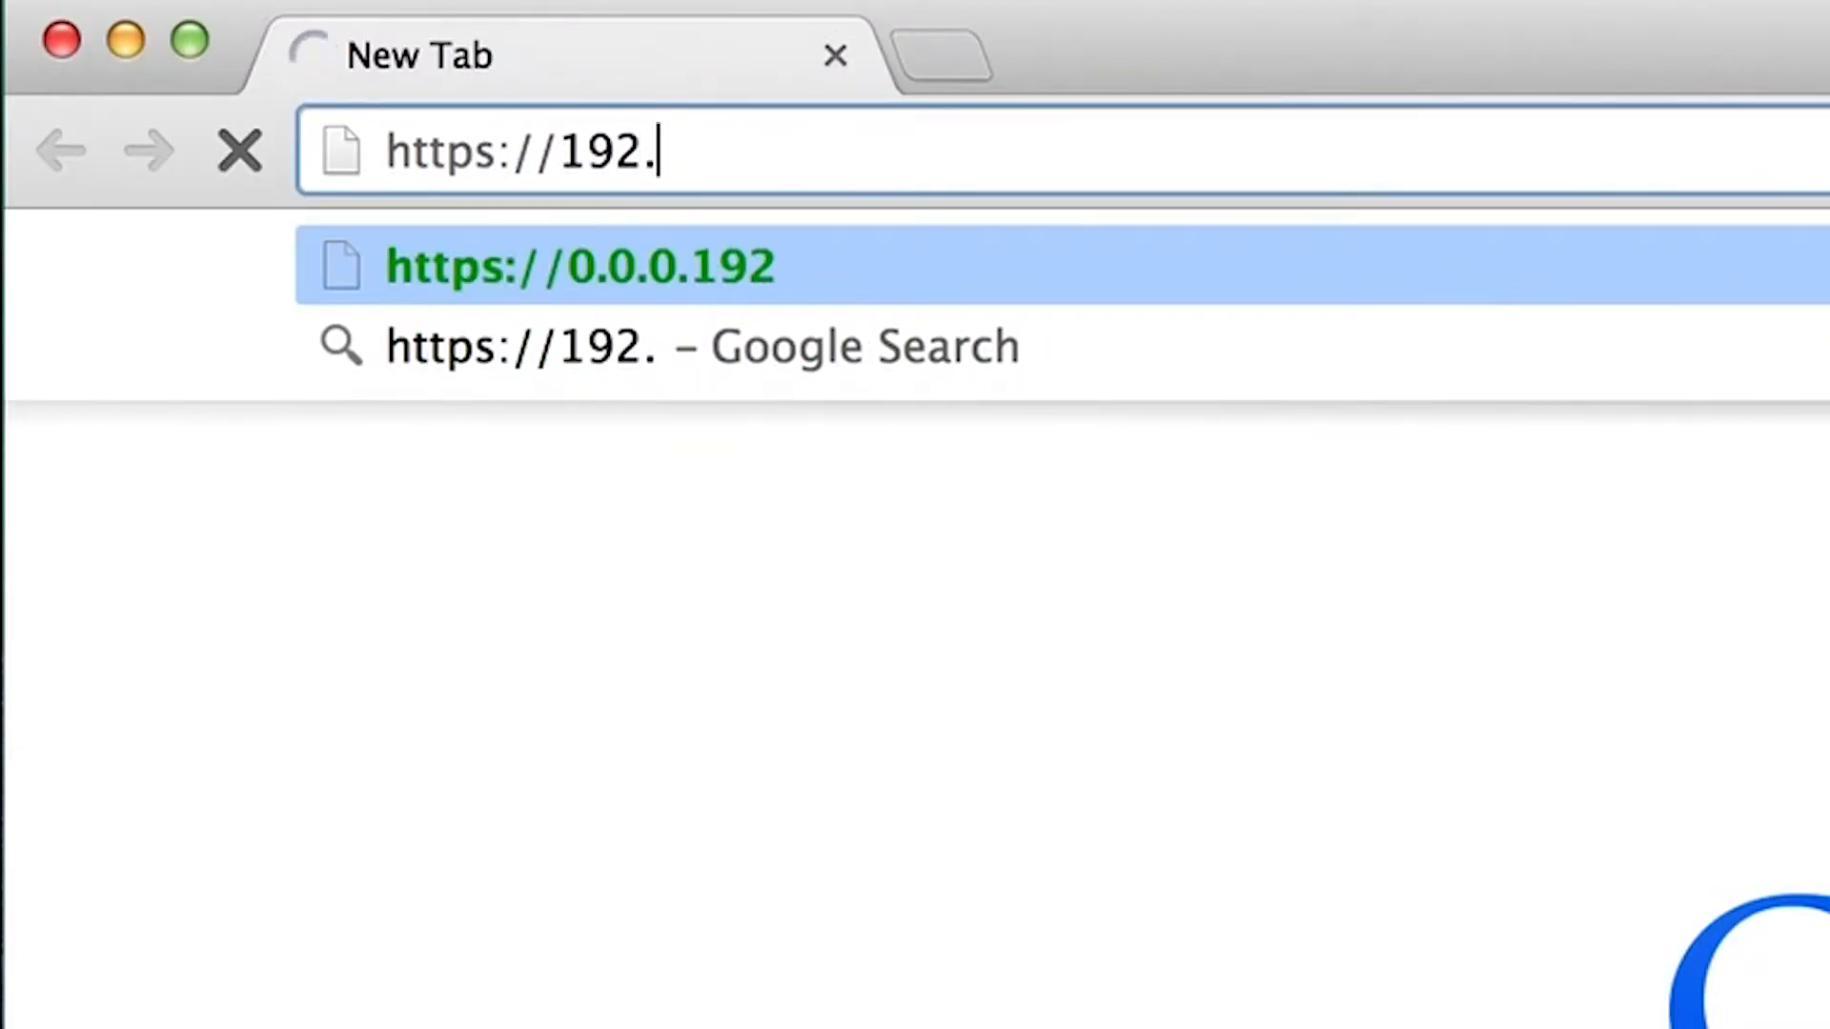
type("168.1")
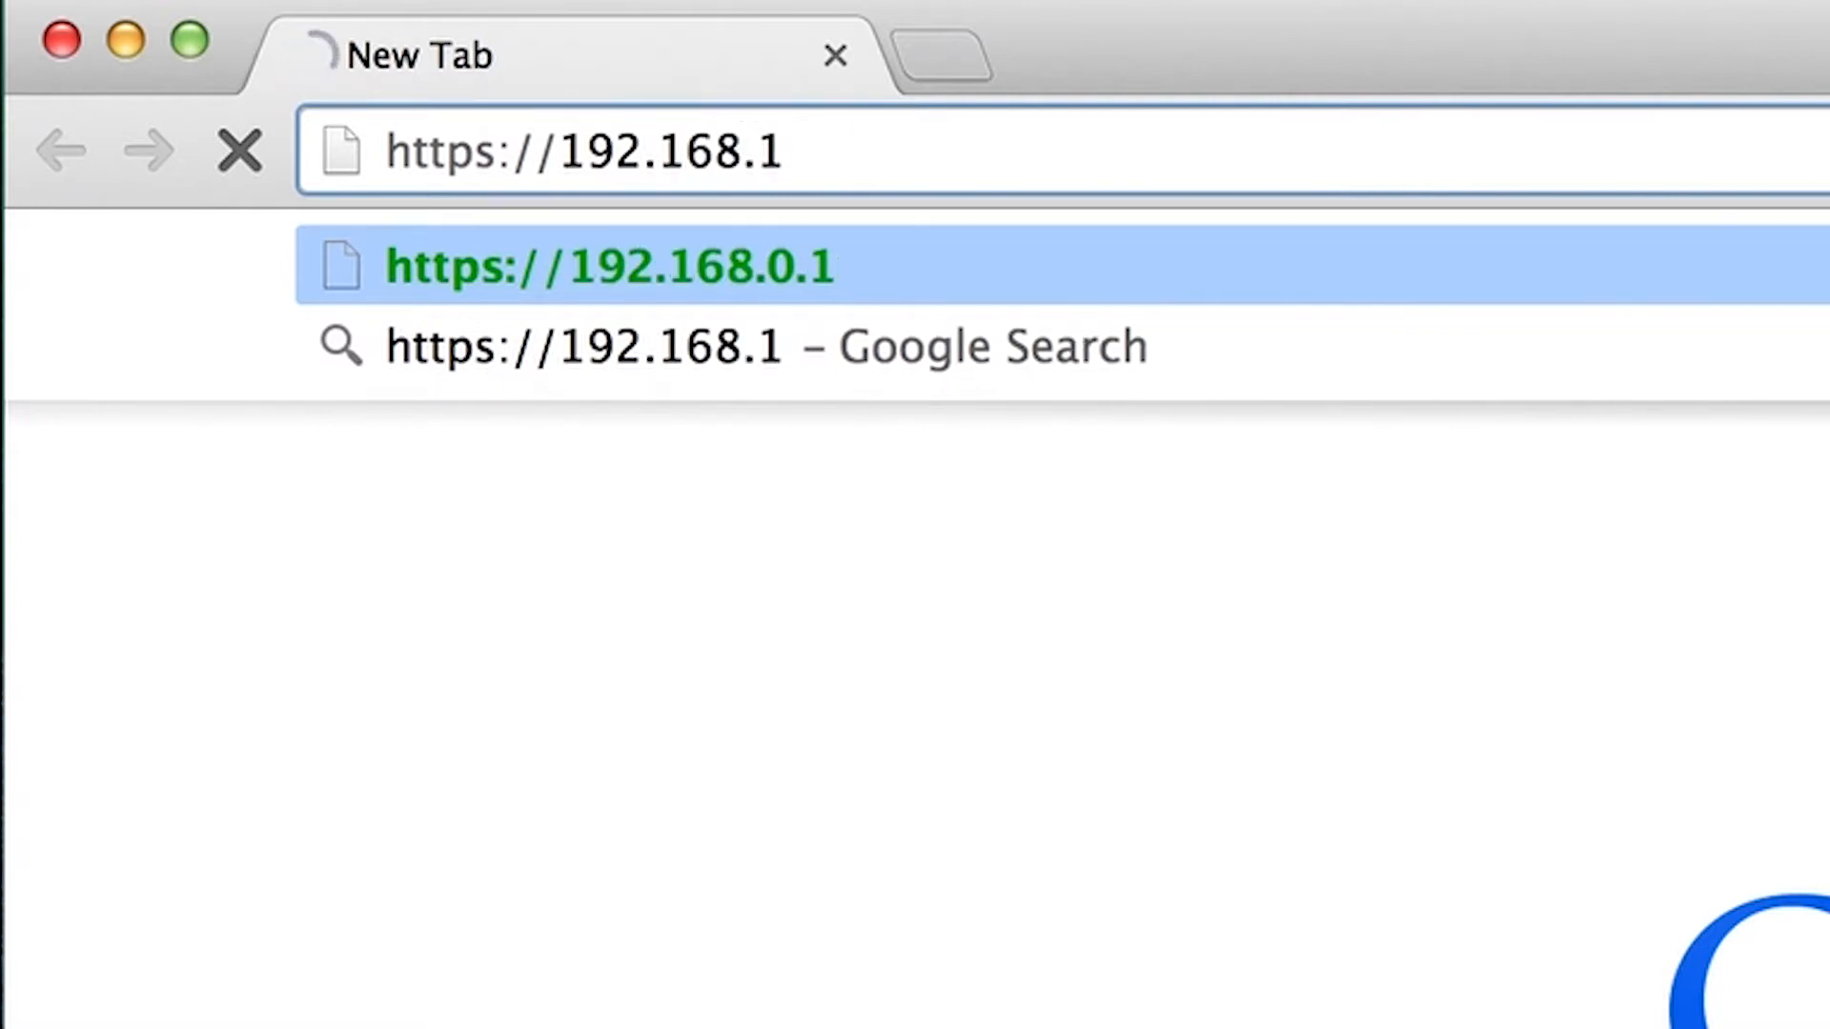
type(".")
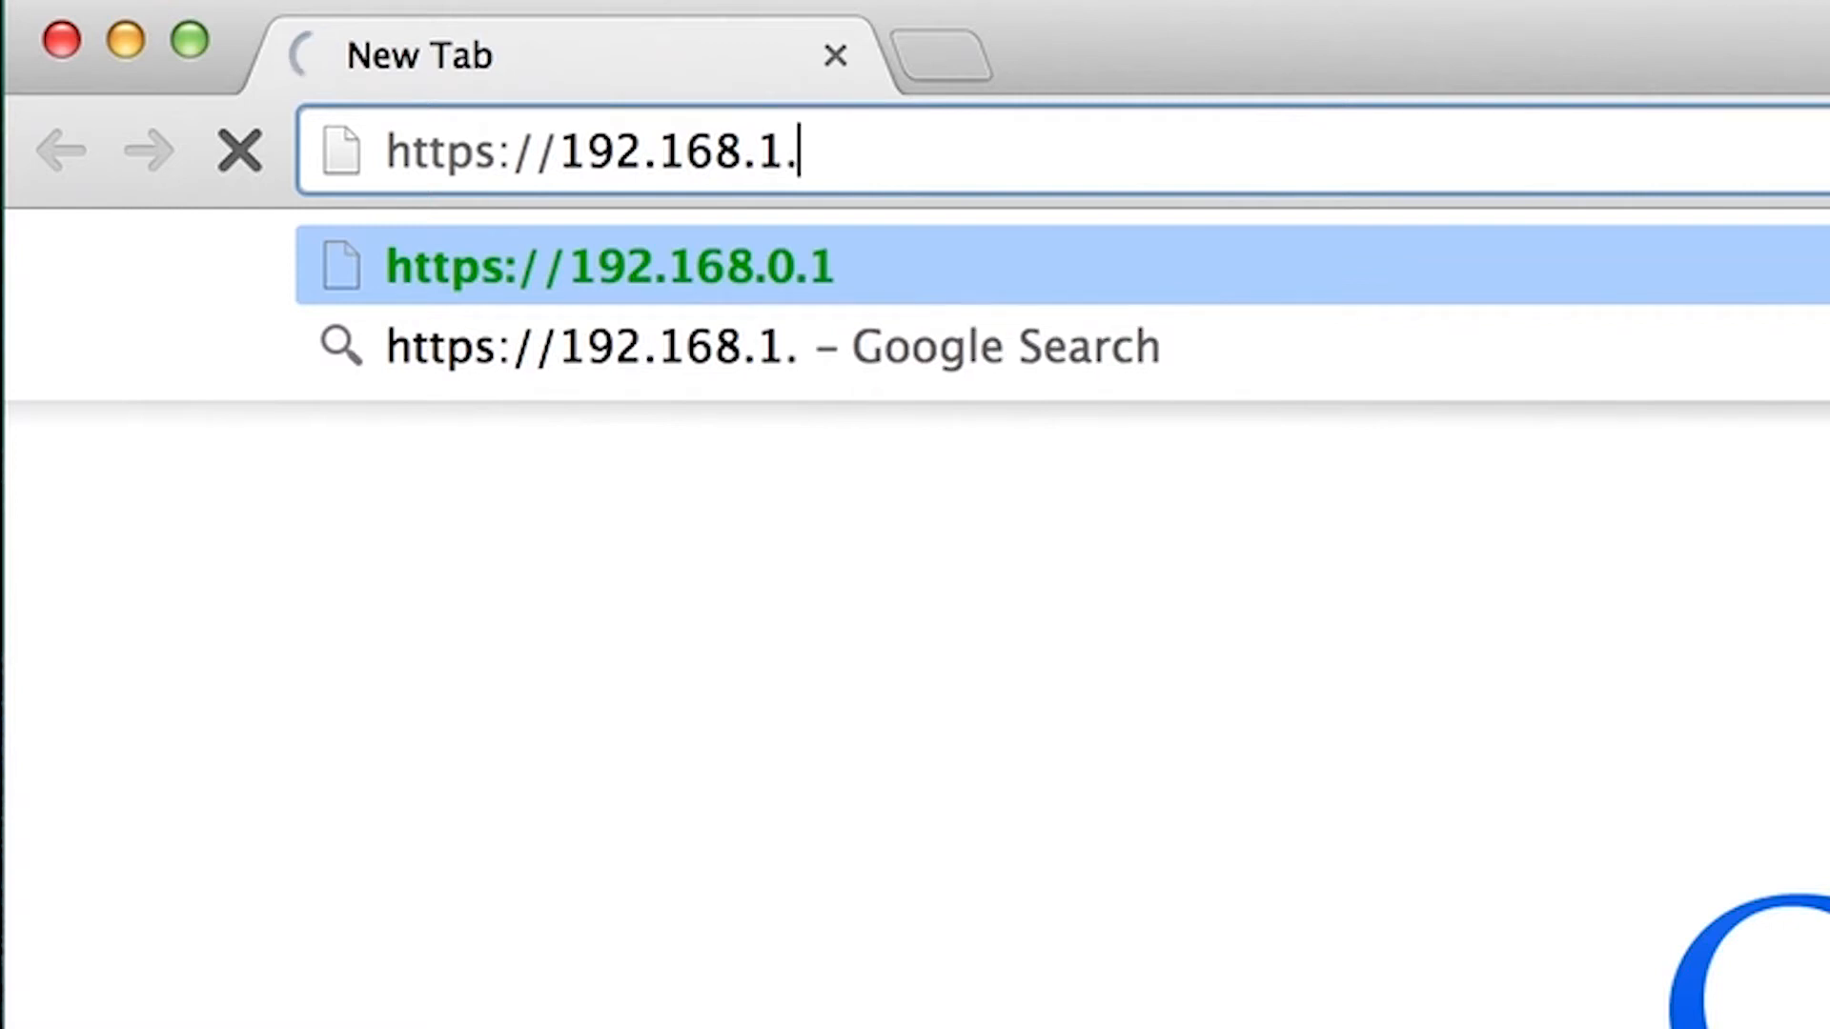
type("2")
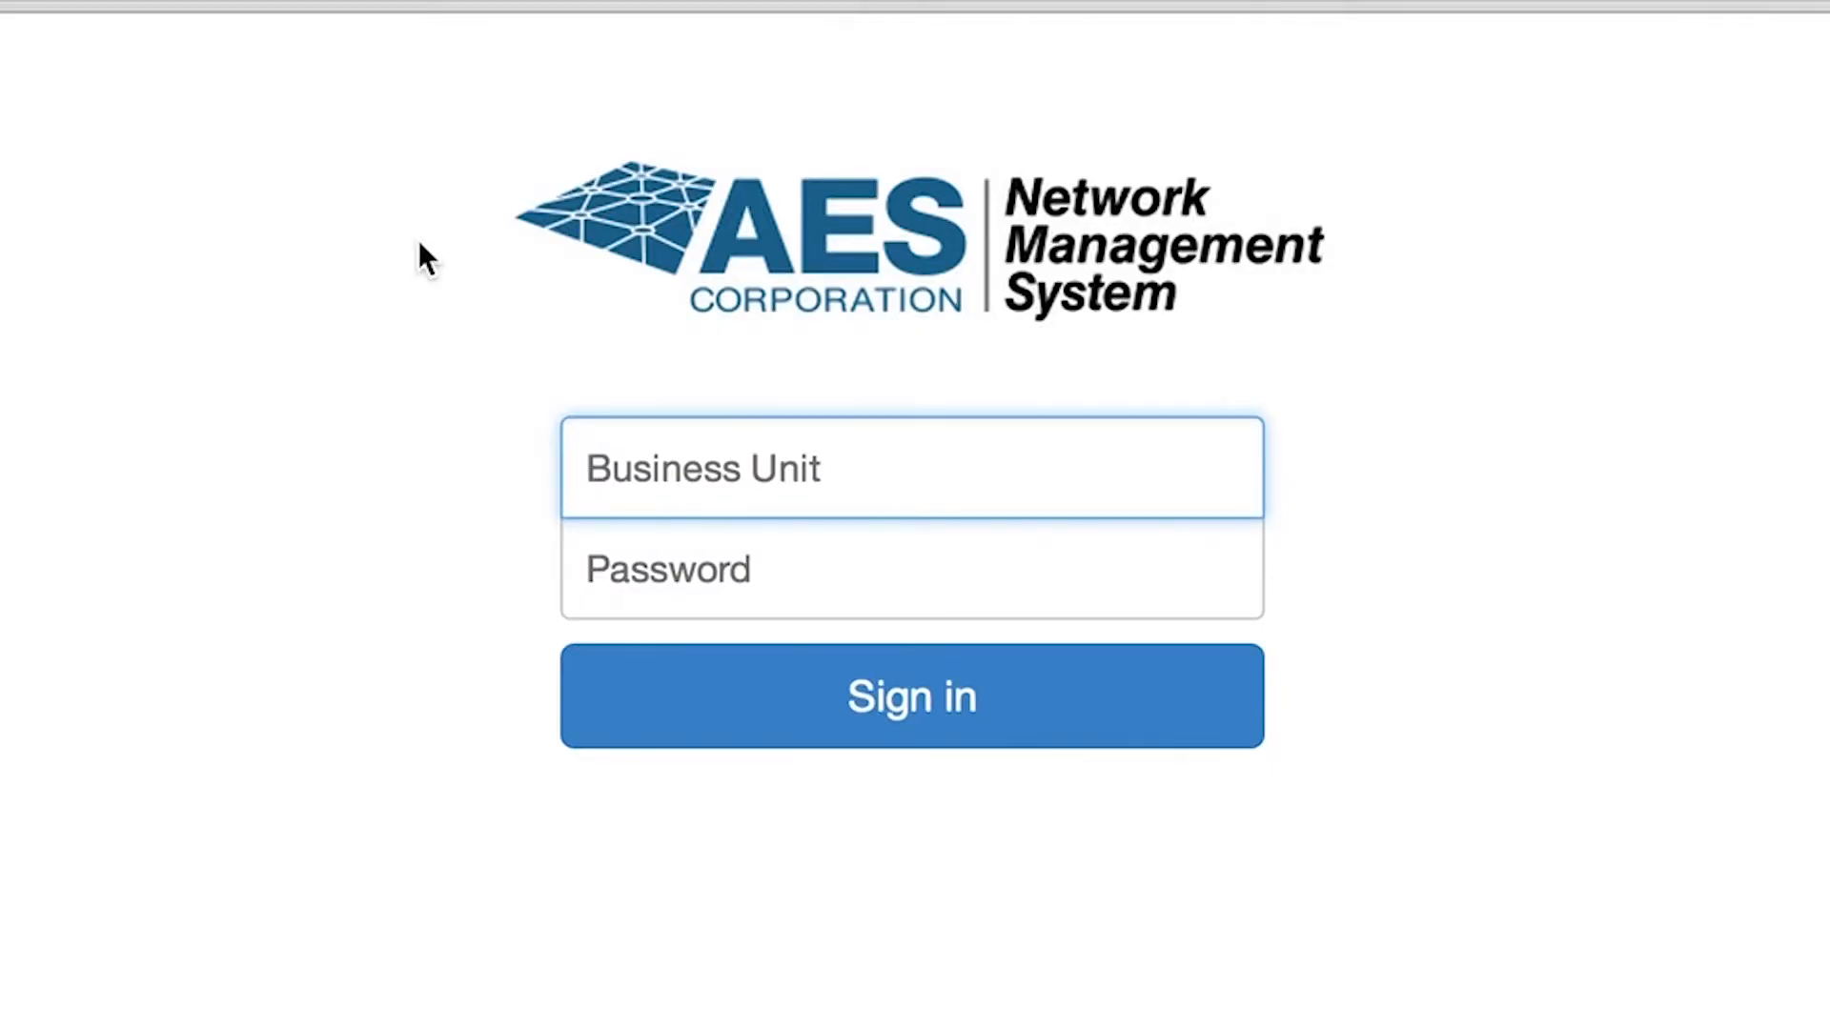
left_click(910, 695)
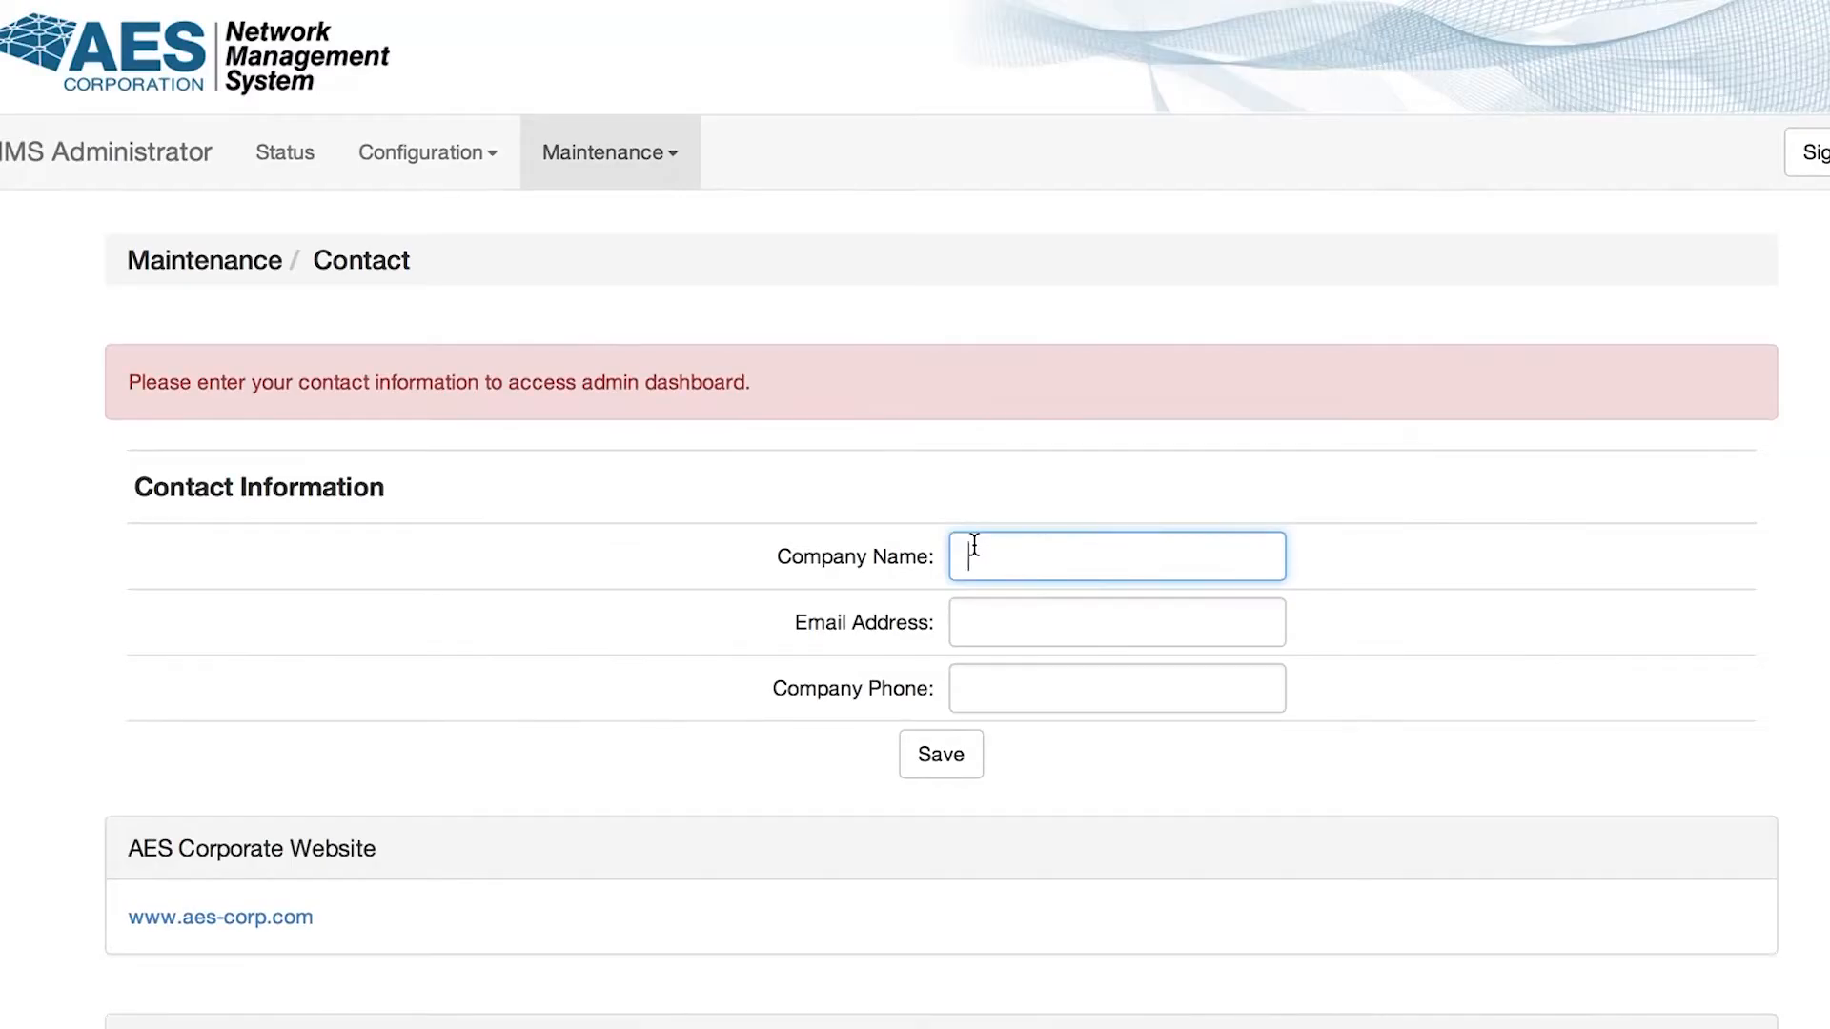
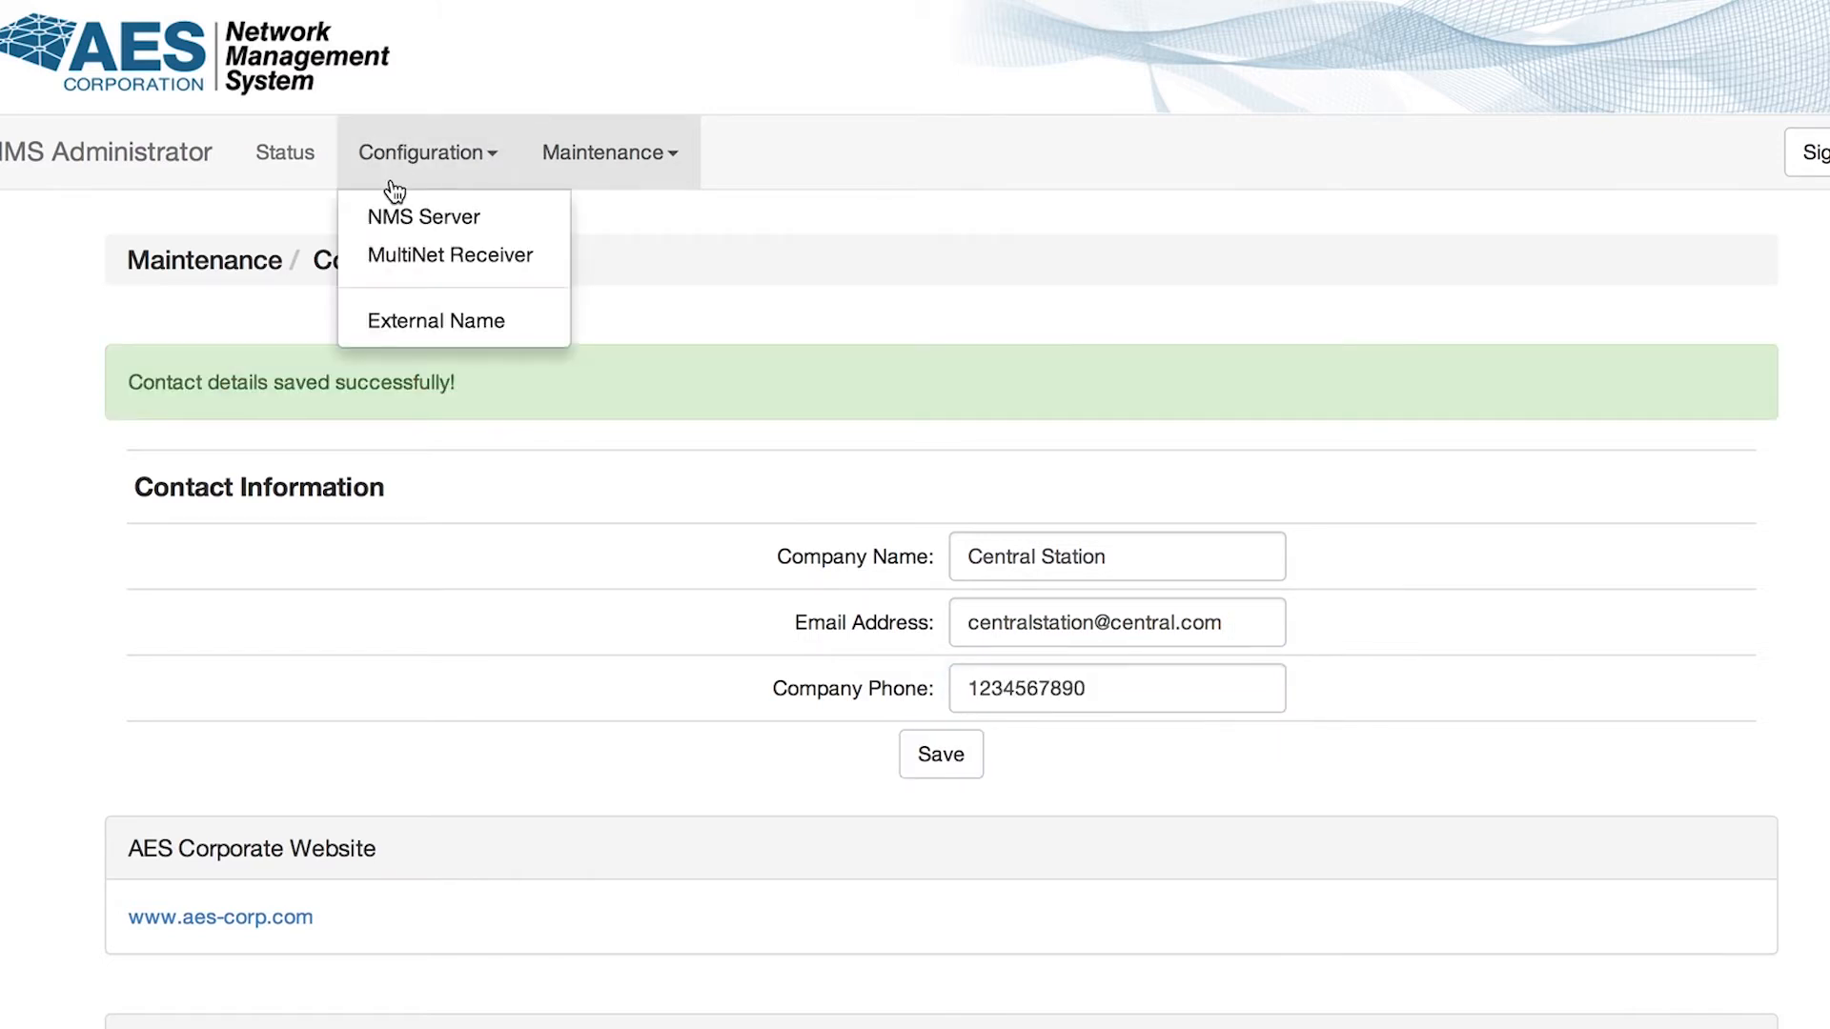
mouse_move(425, 222)
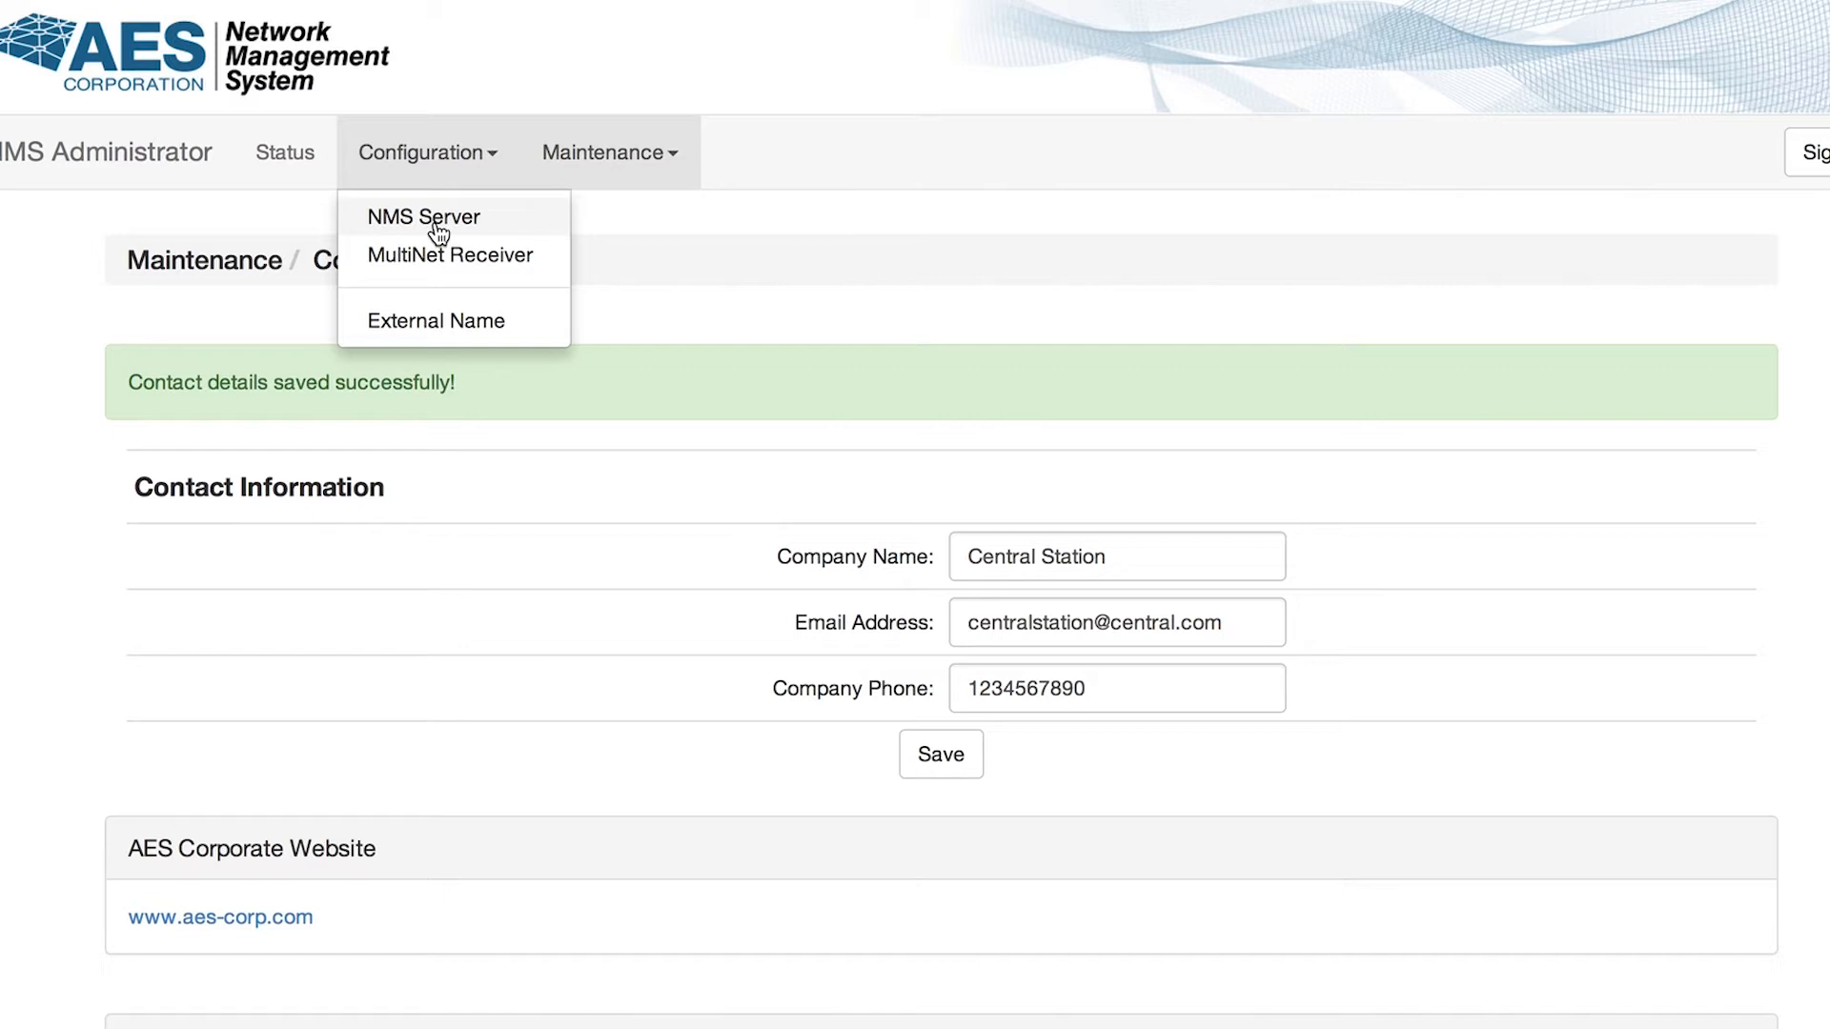
left_click(425, 217)
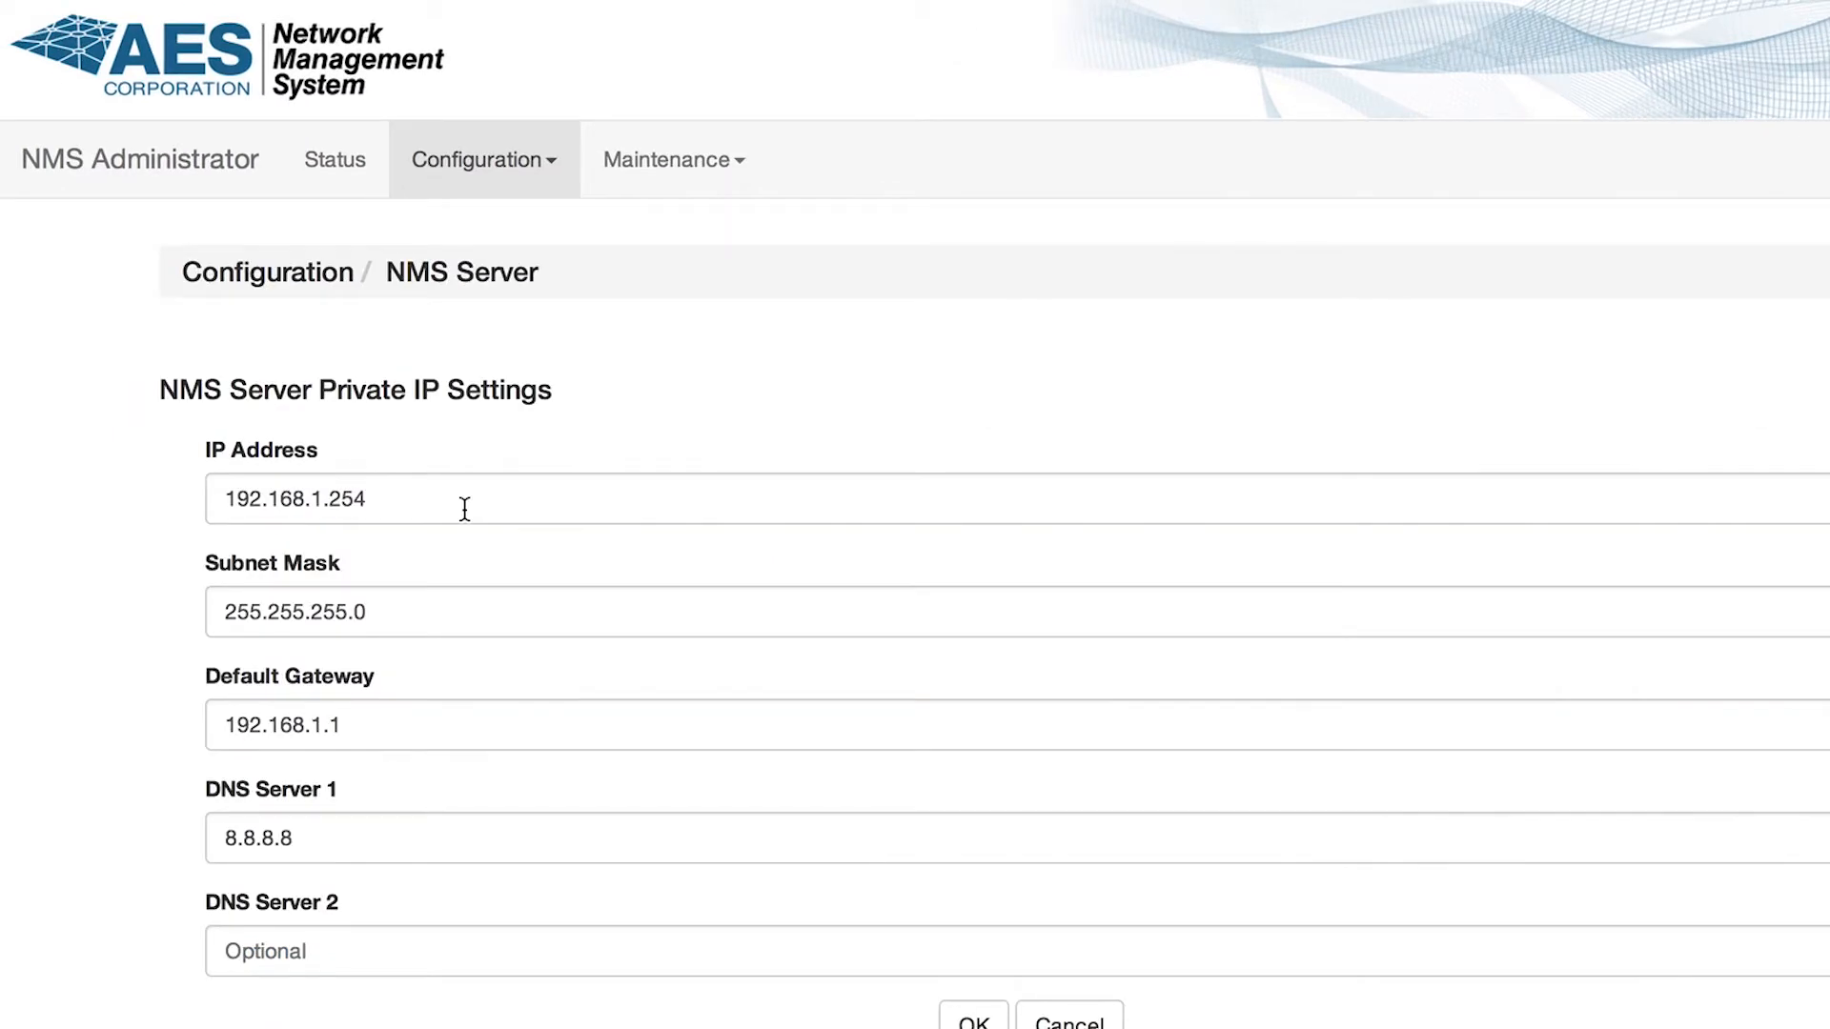
- Apply server IP 10.0.9.129, mask 255.255.0.0 and gateway 10.0.1.7, then start entering the new address
type("10.0.9.129")
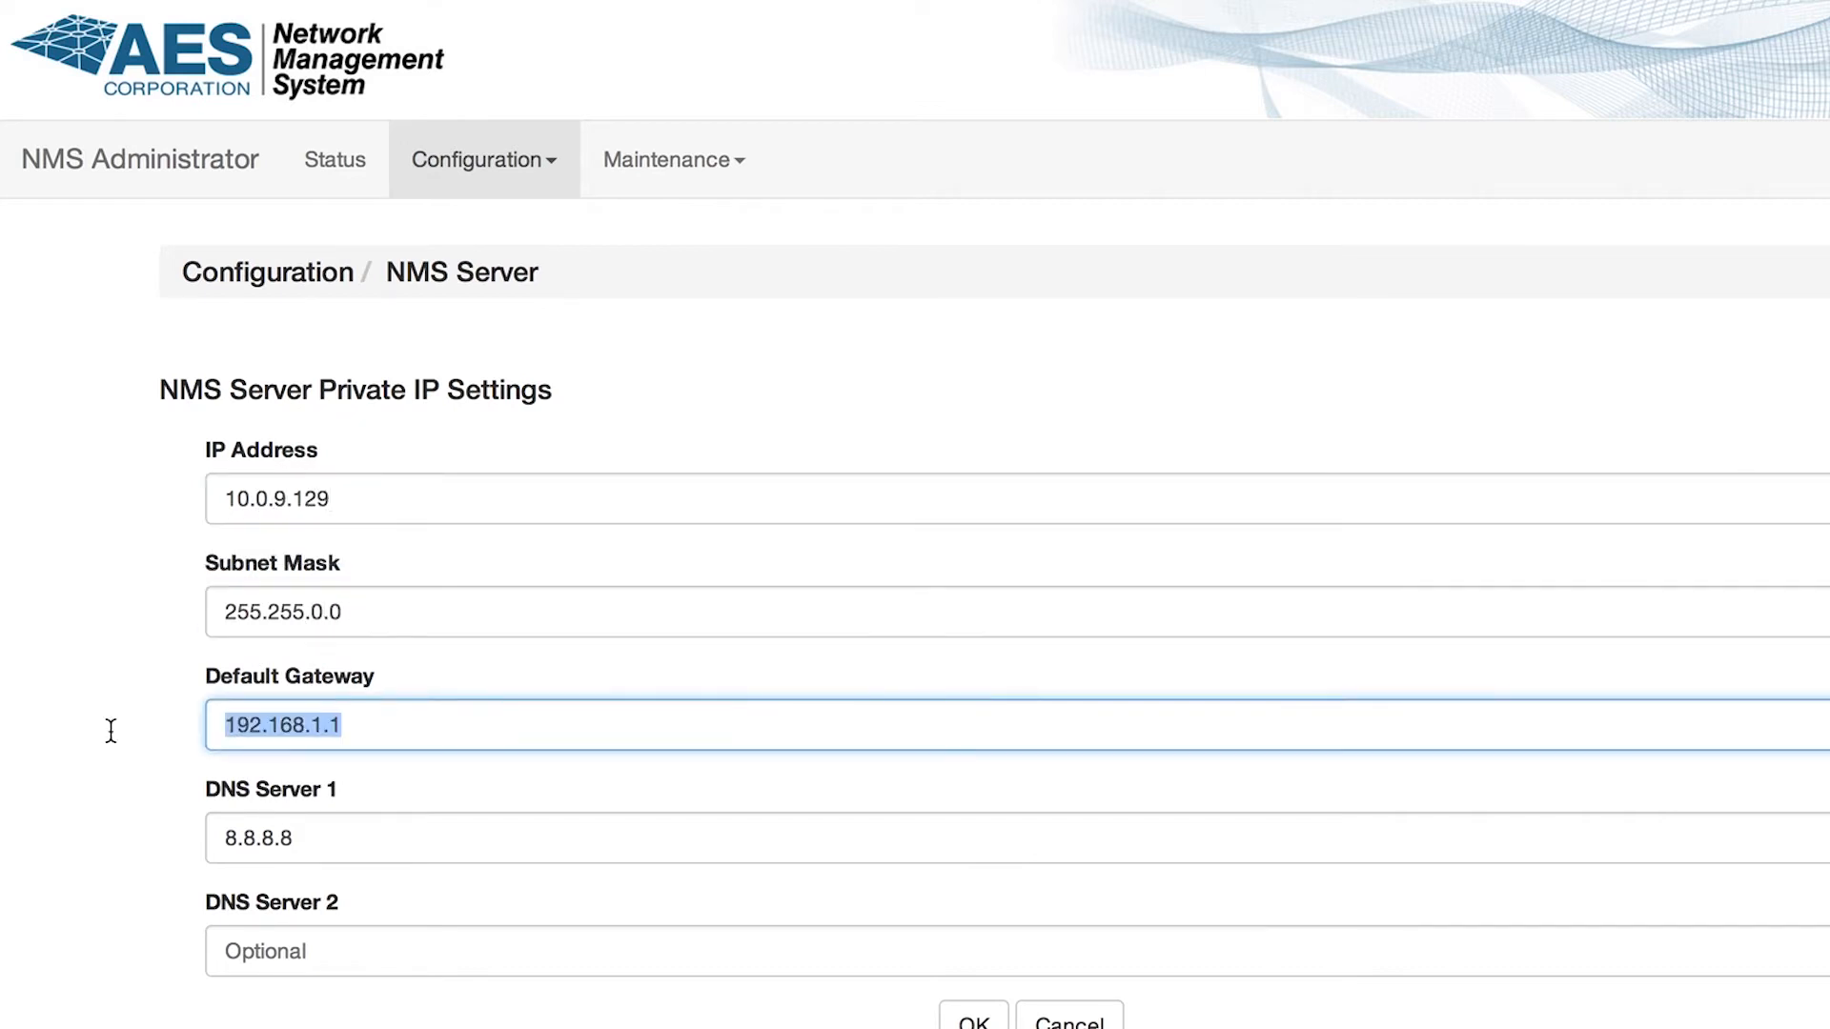
type("10.0.1.7")
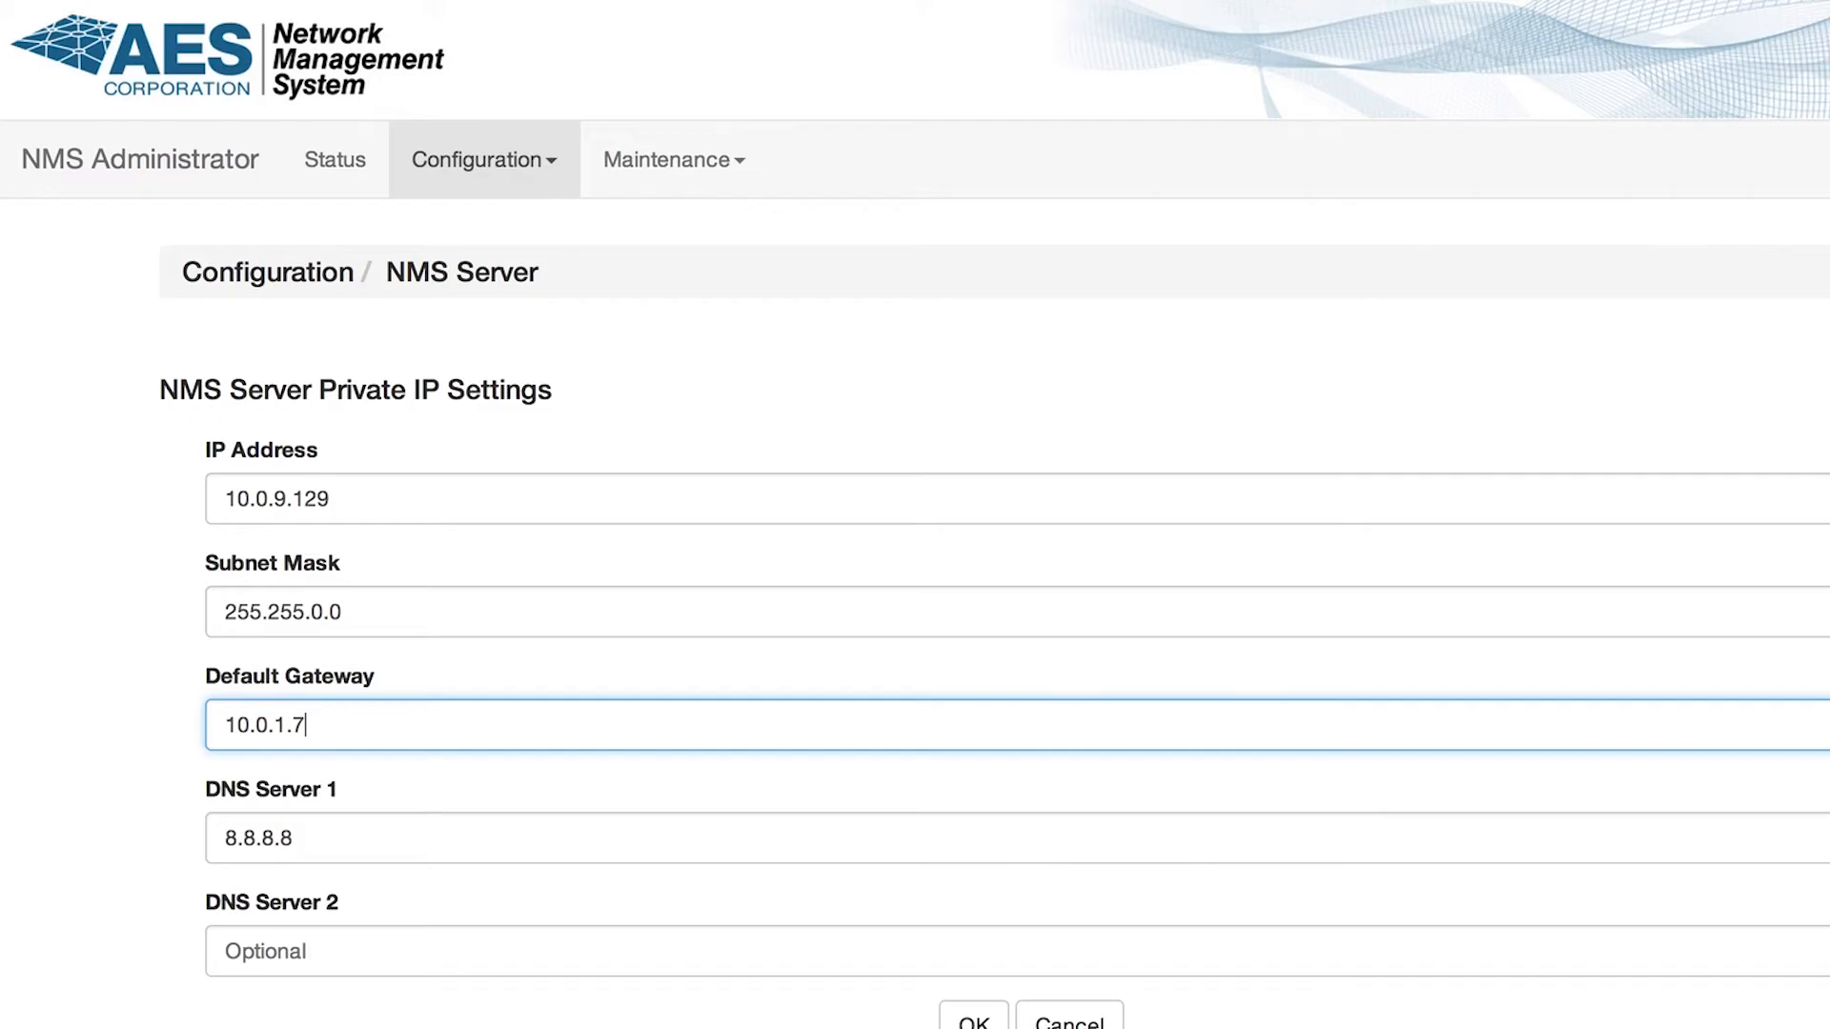
left_click(974, 1021)
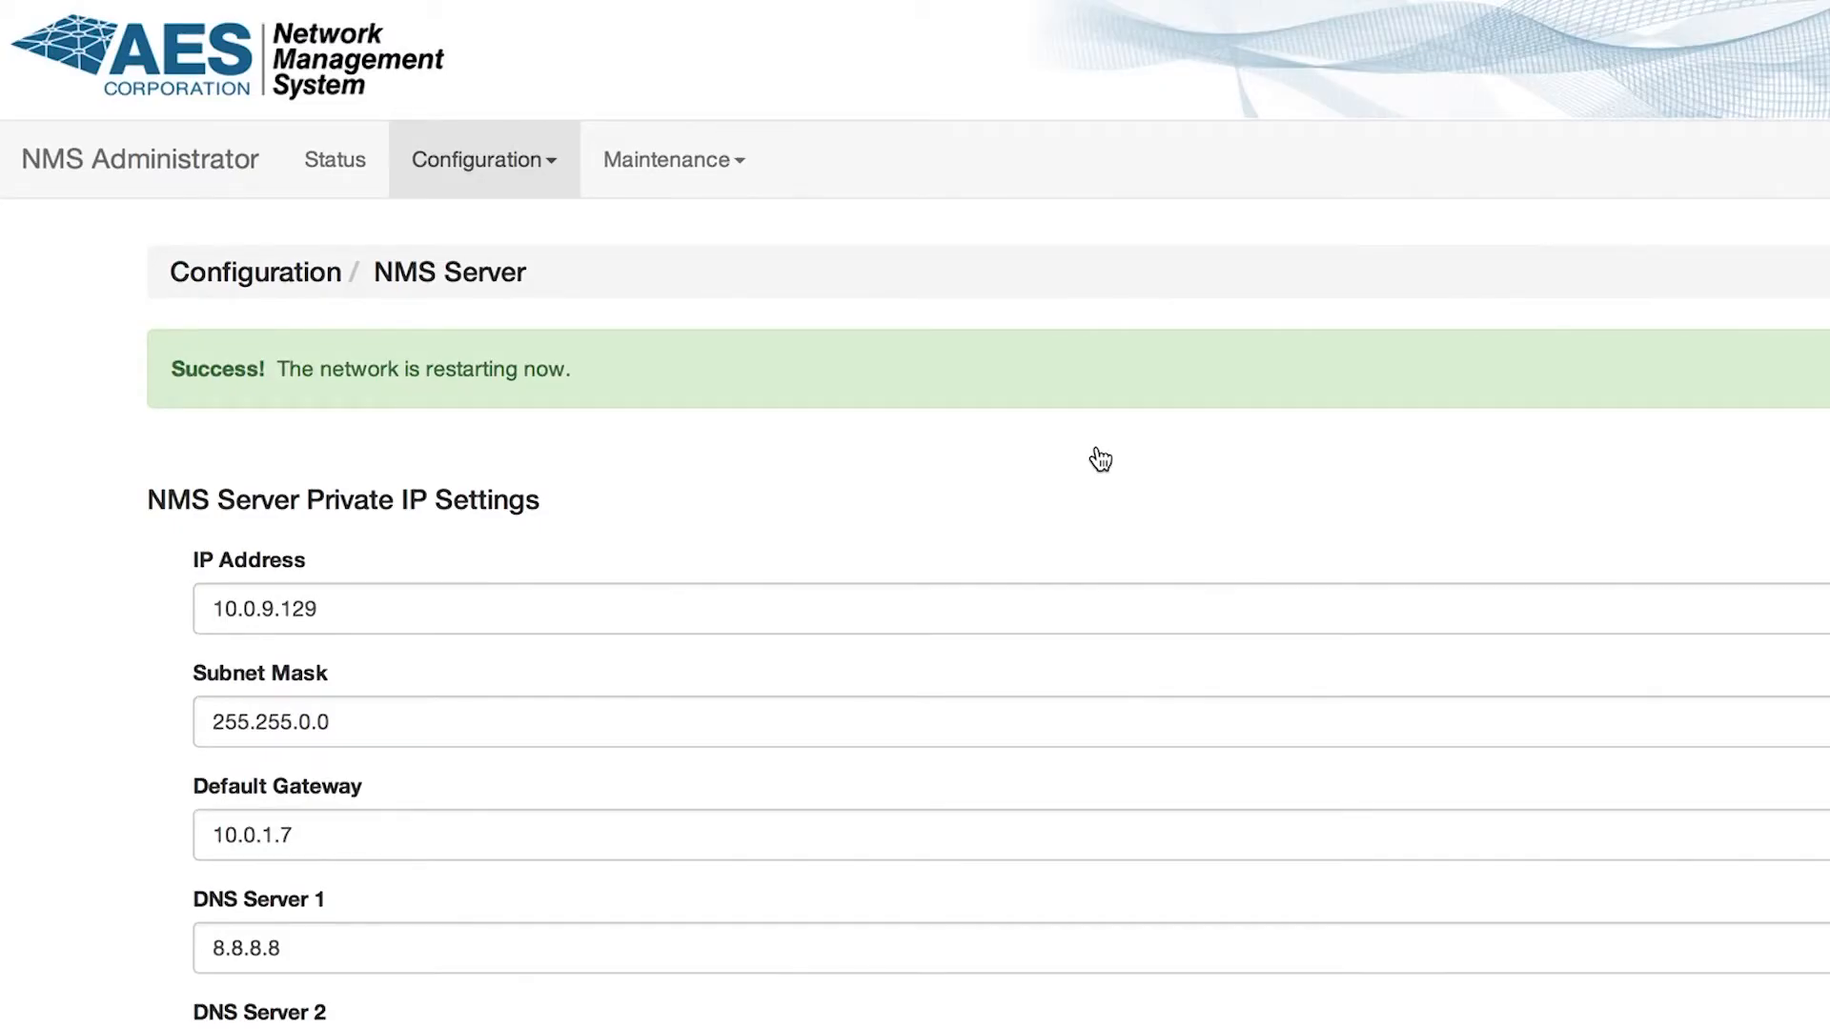
mouse_move(1097, 455)
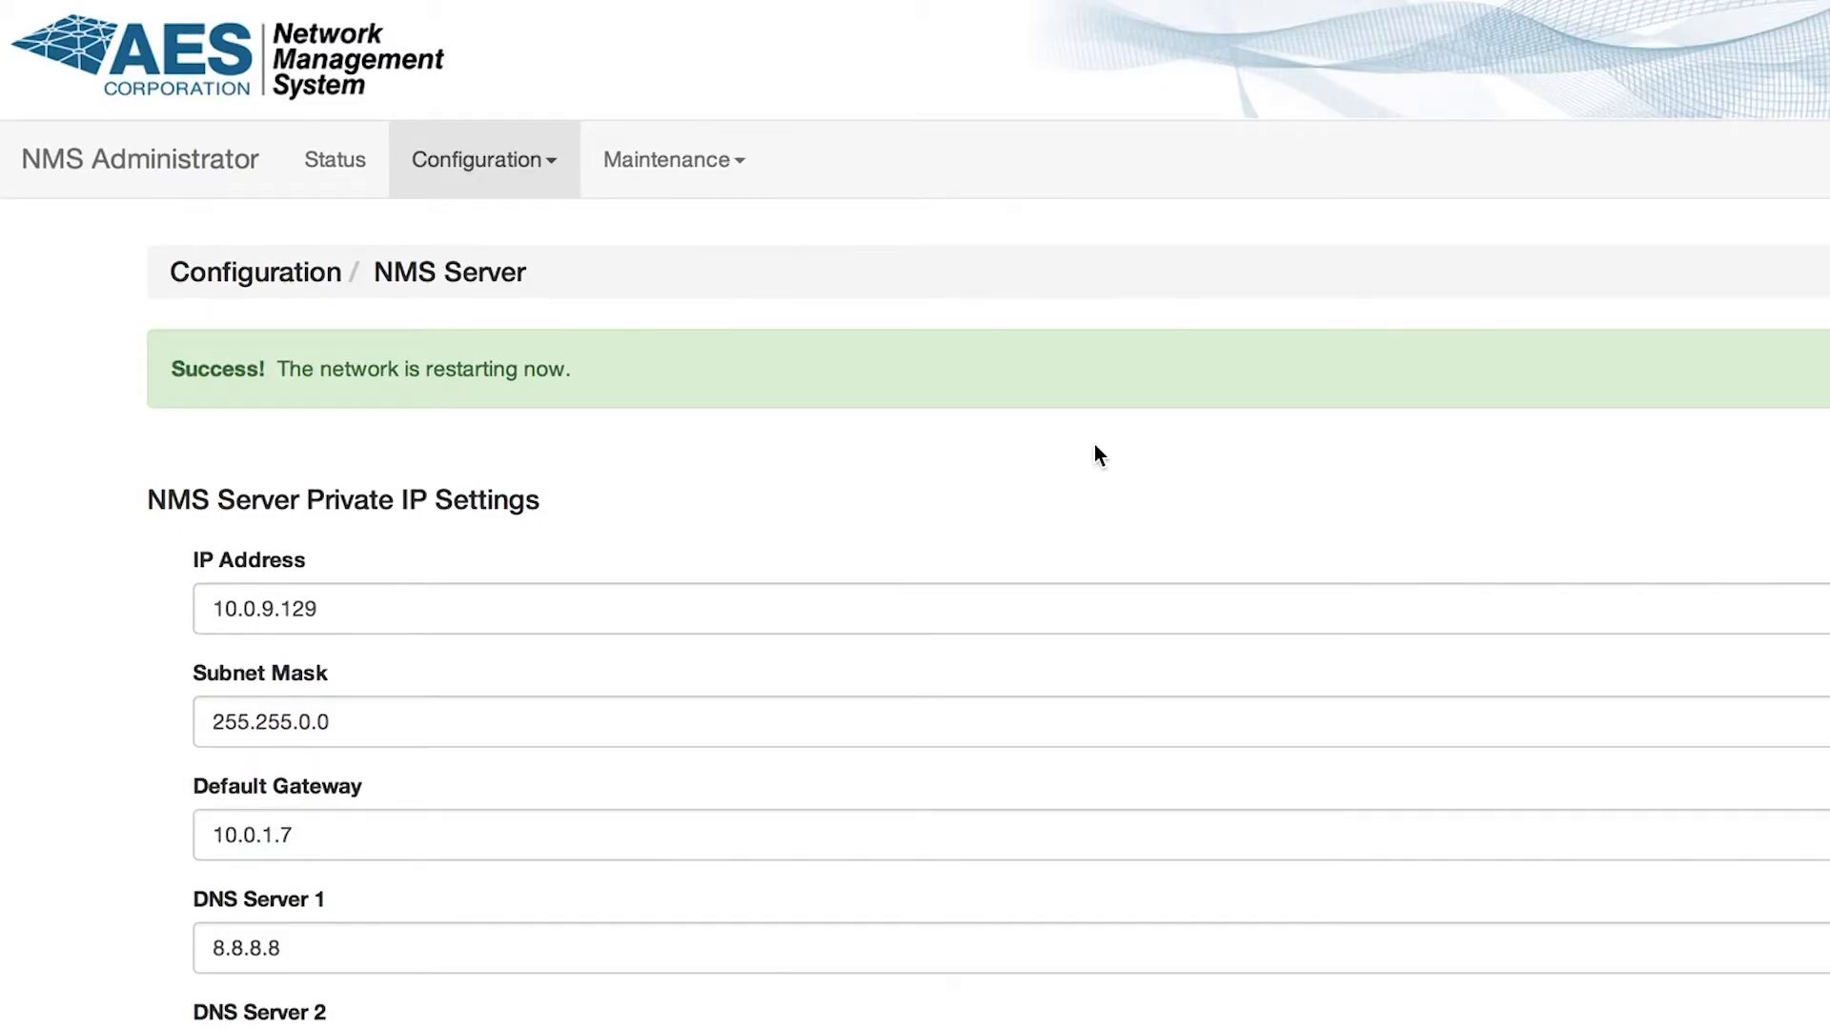
type("https://10.0.")
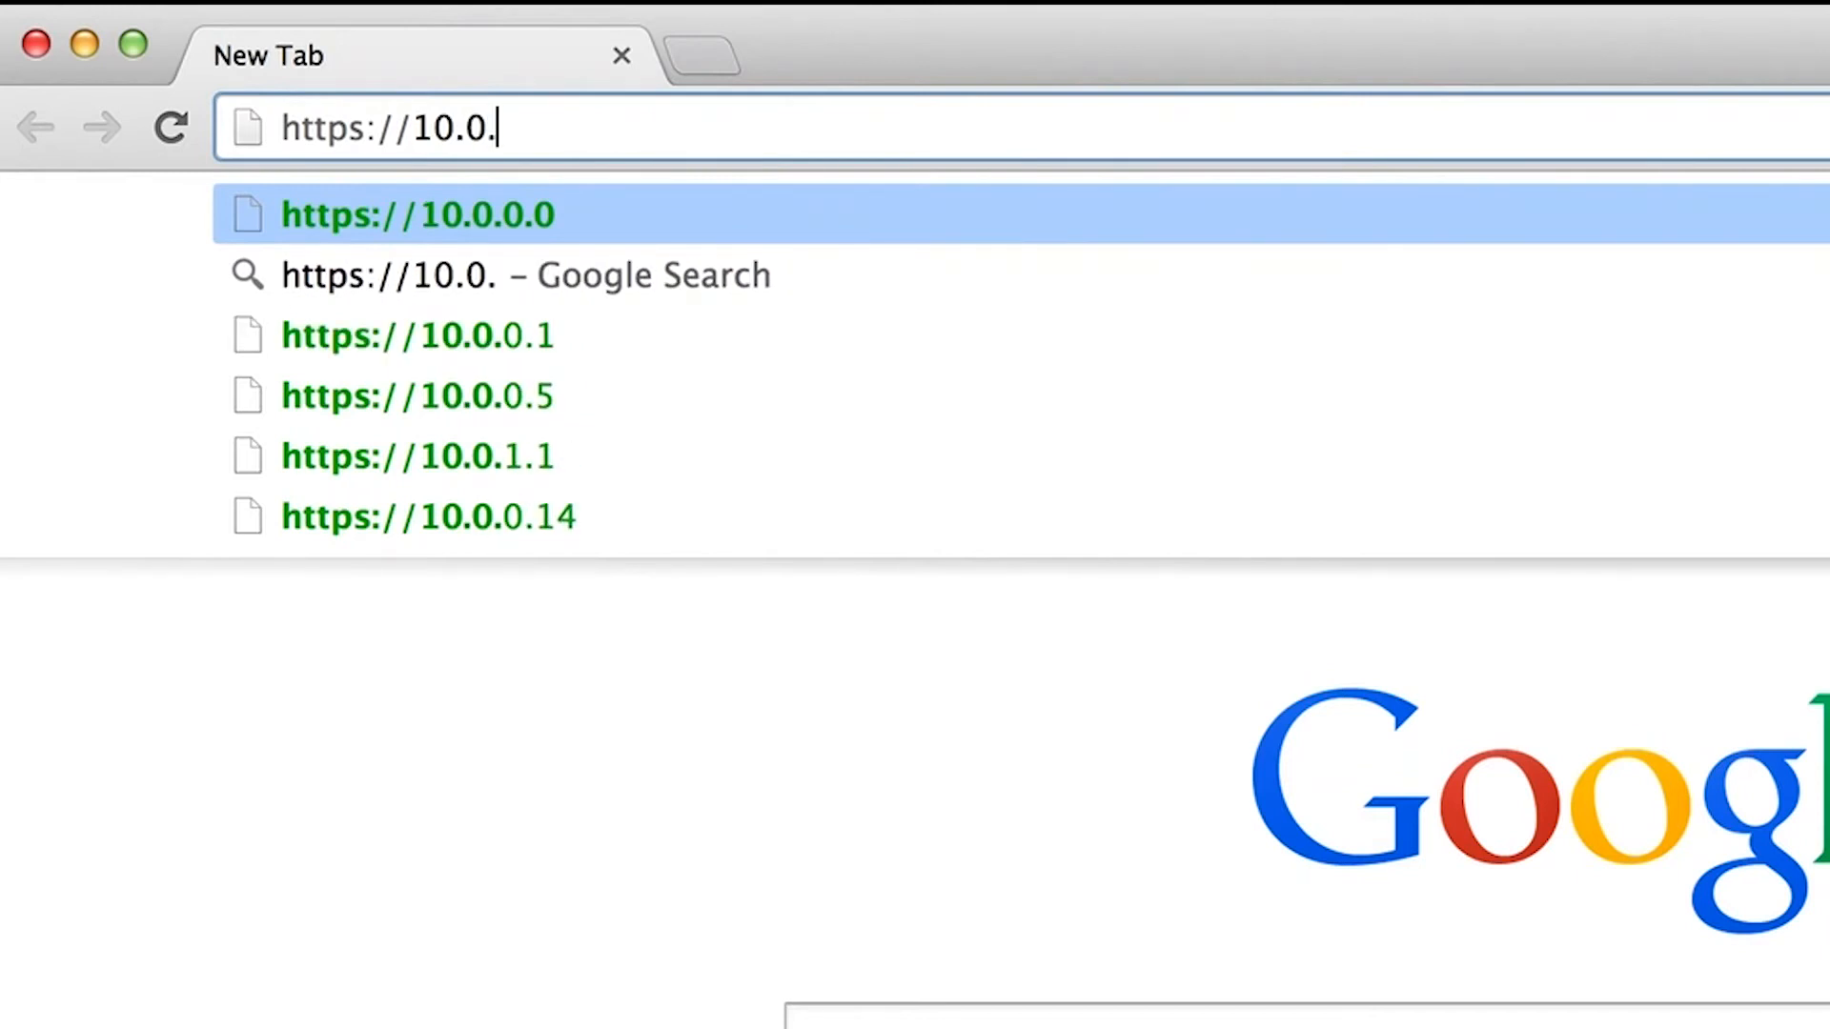
- Load the appliance at 10.0.9.129, sign in, and open the Configuration menu
type("9")
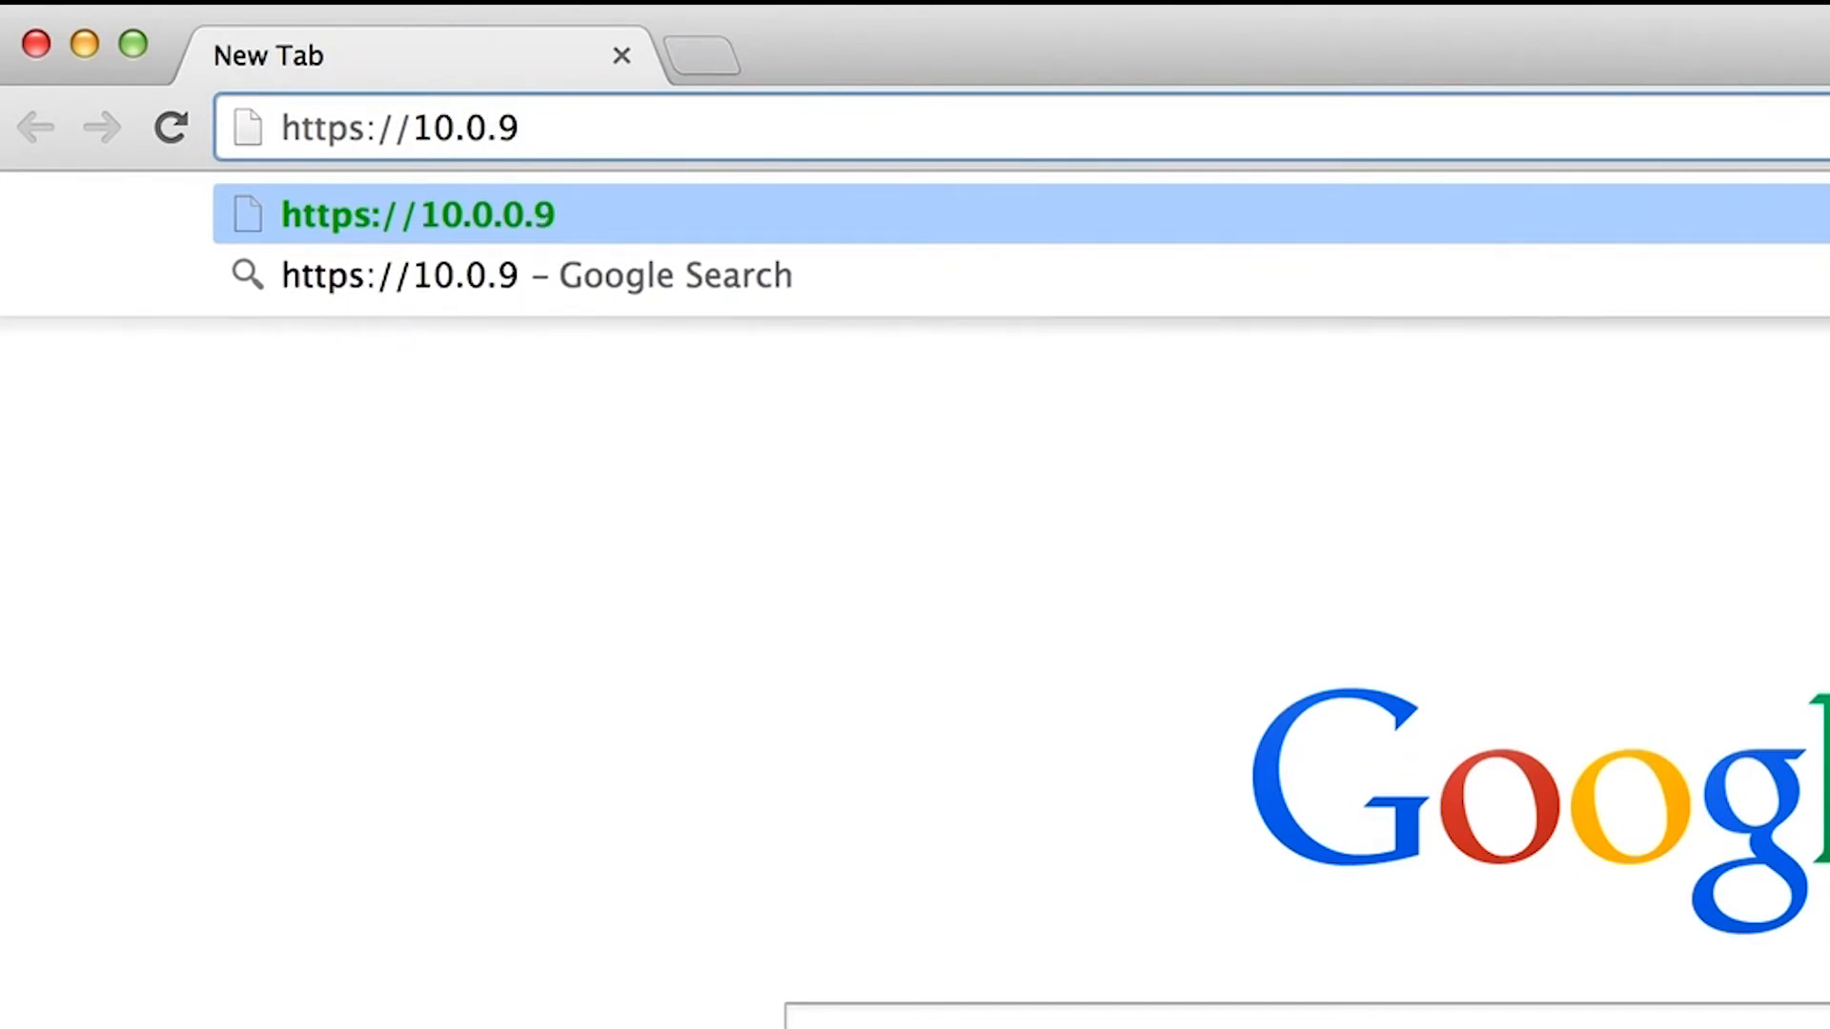
type(".129")
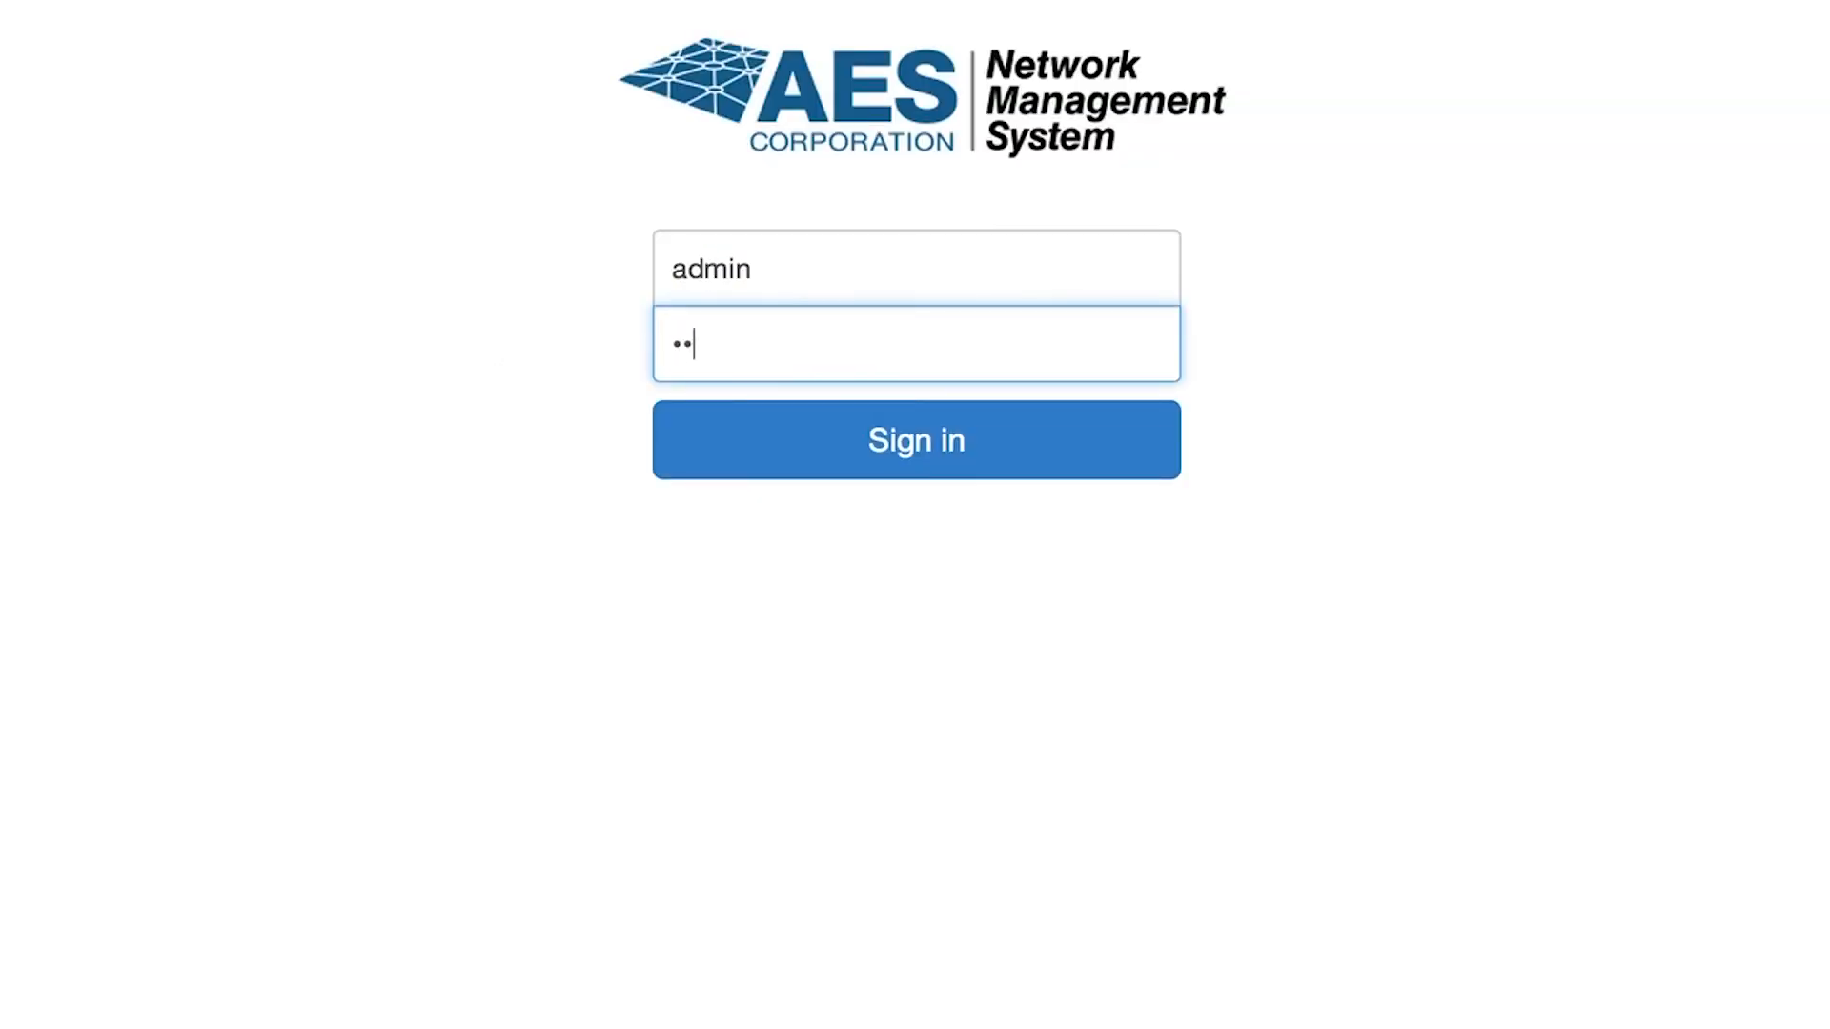
left_click(915, 440)
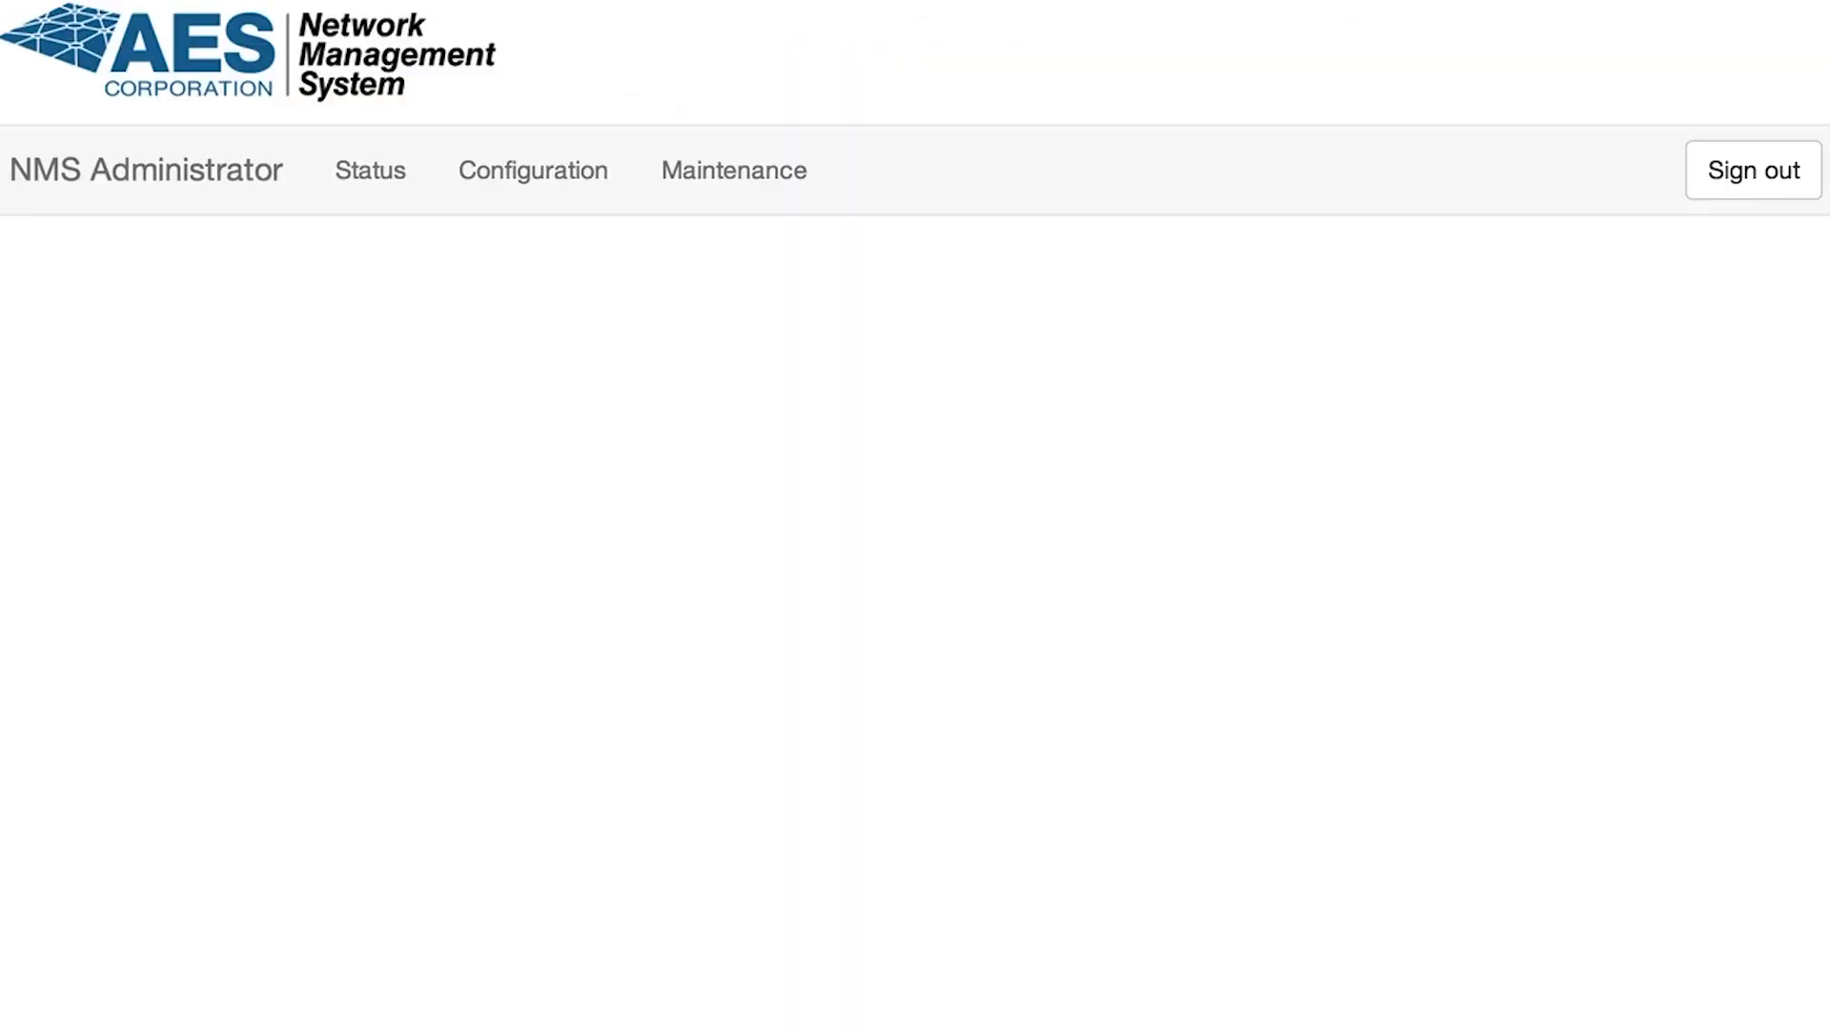
left_click(534, 176)
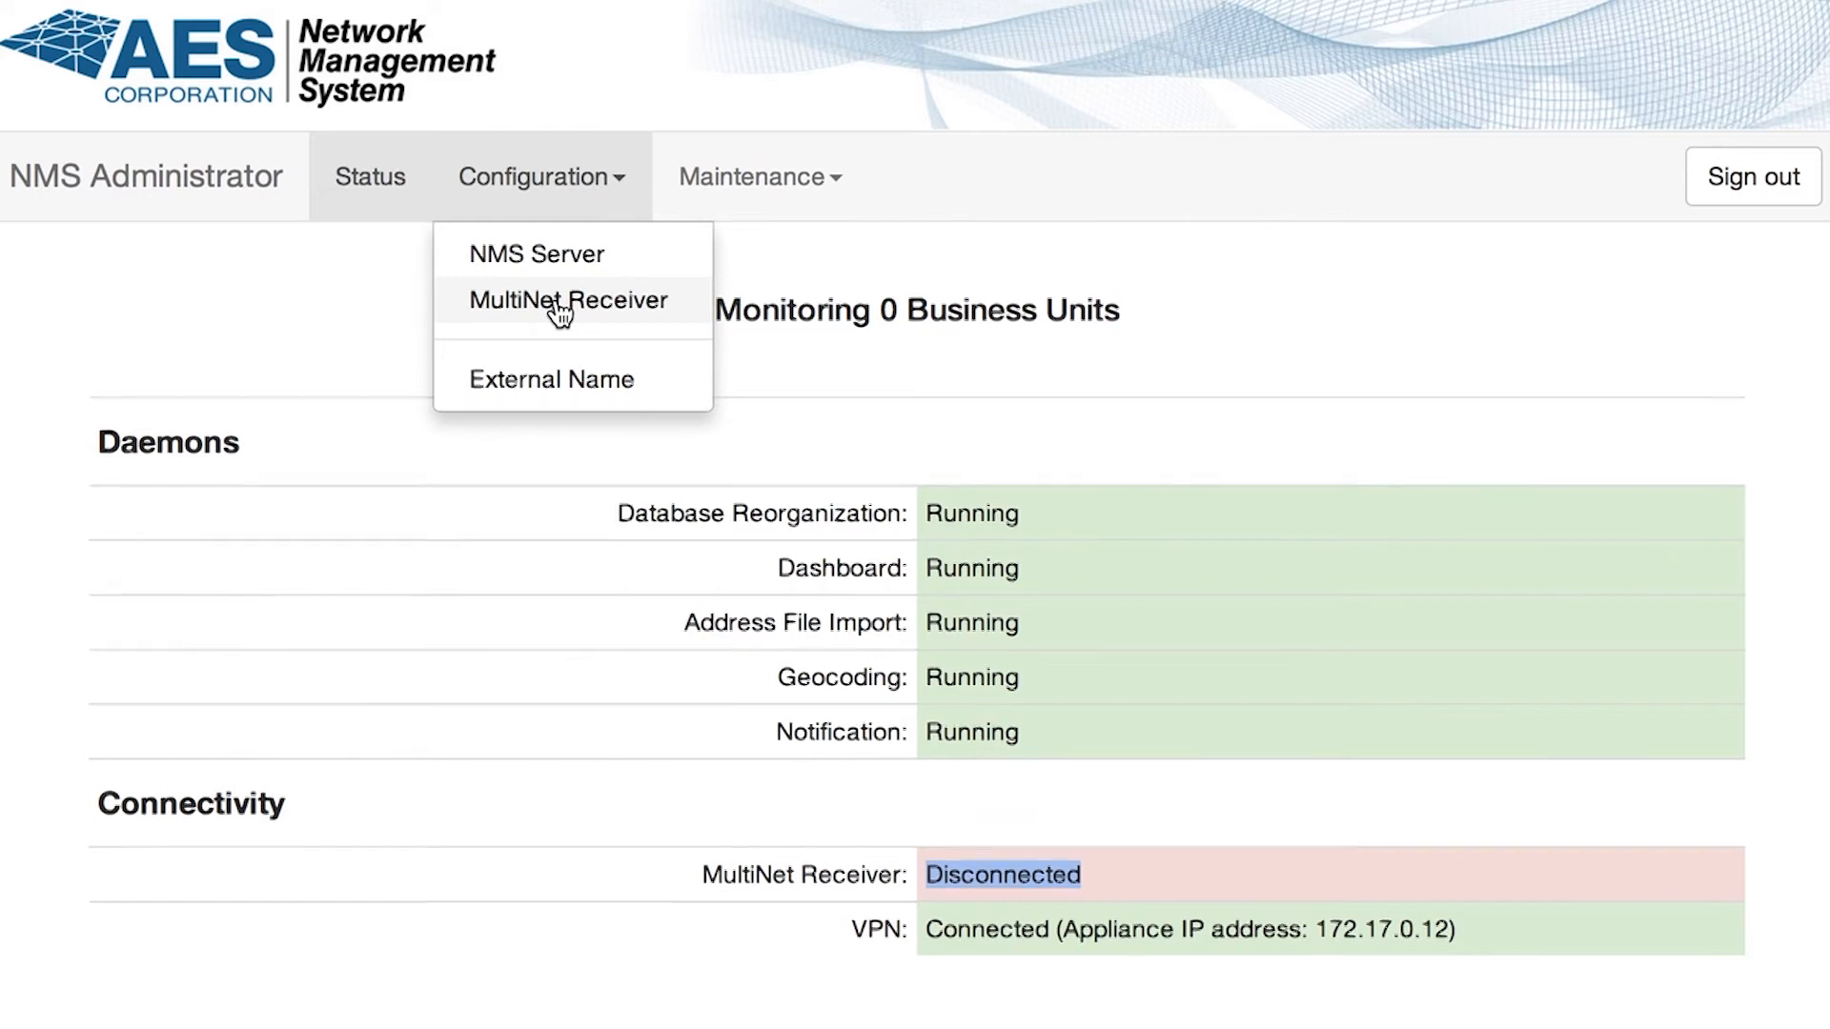
- Set the MultiNet Receiver IP to 10.0.9.3 with its password and save
left_click(568, 300)
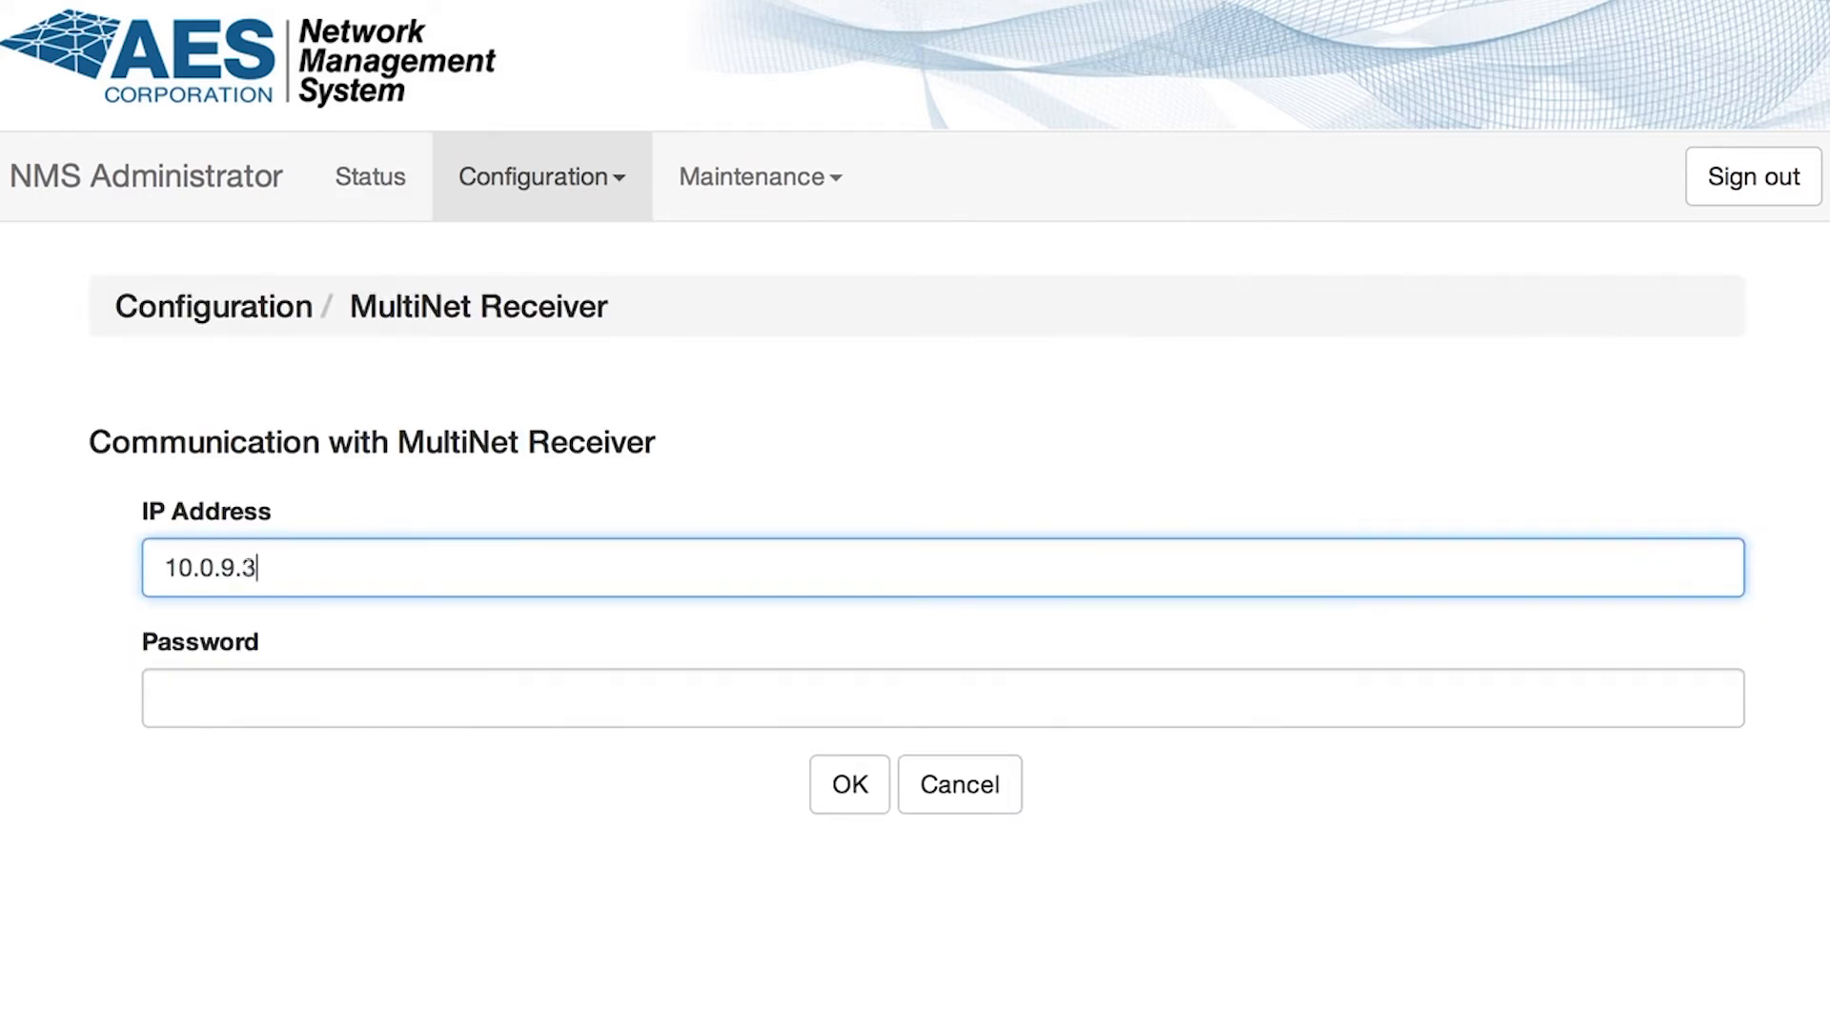
mouse_move(439, 570)
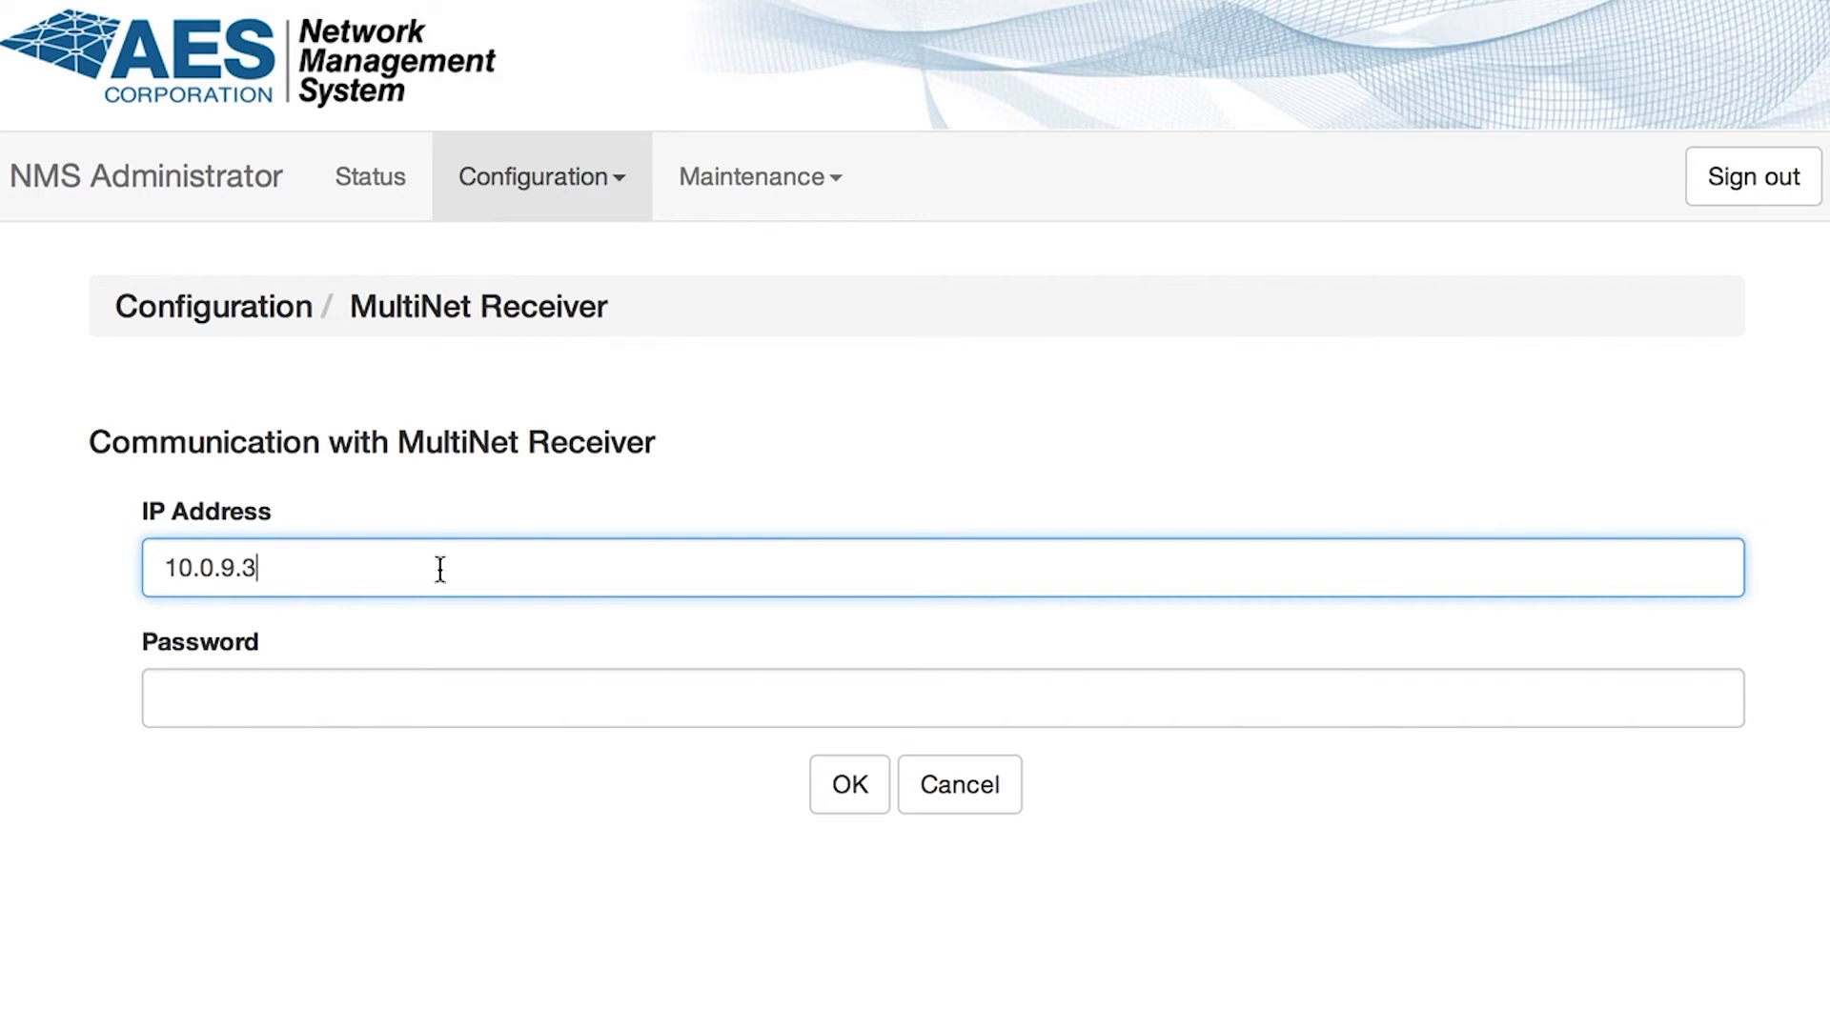
left_click(485, 698)
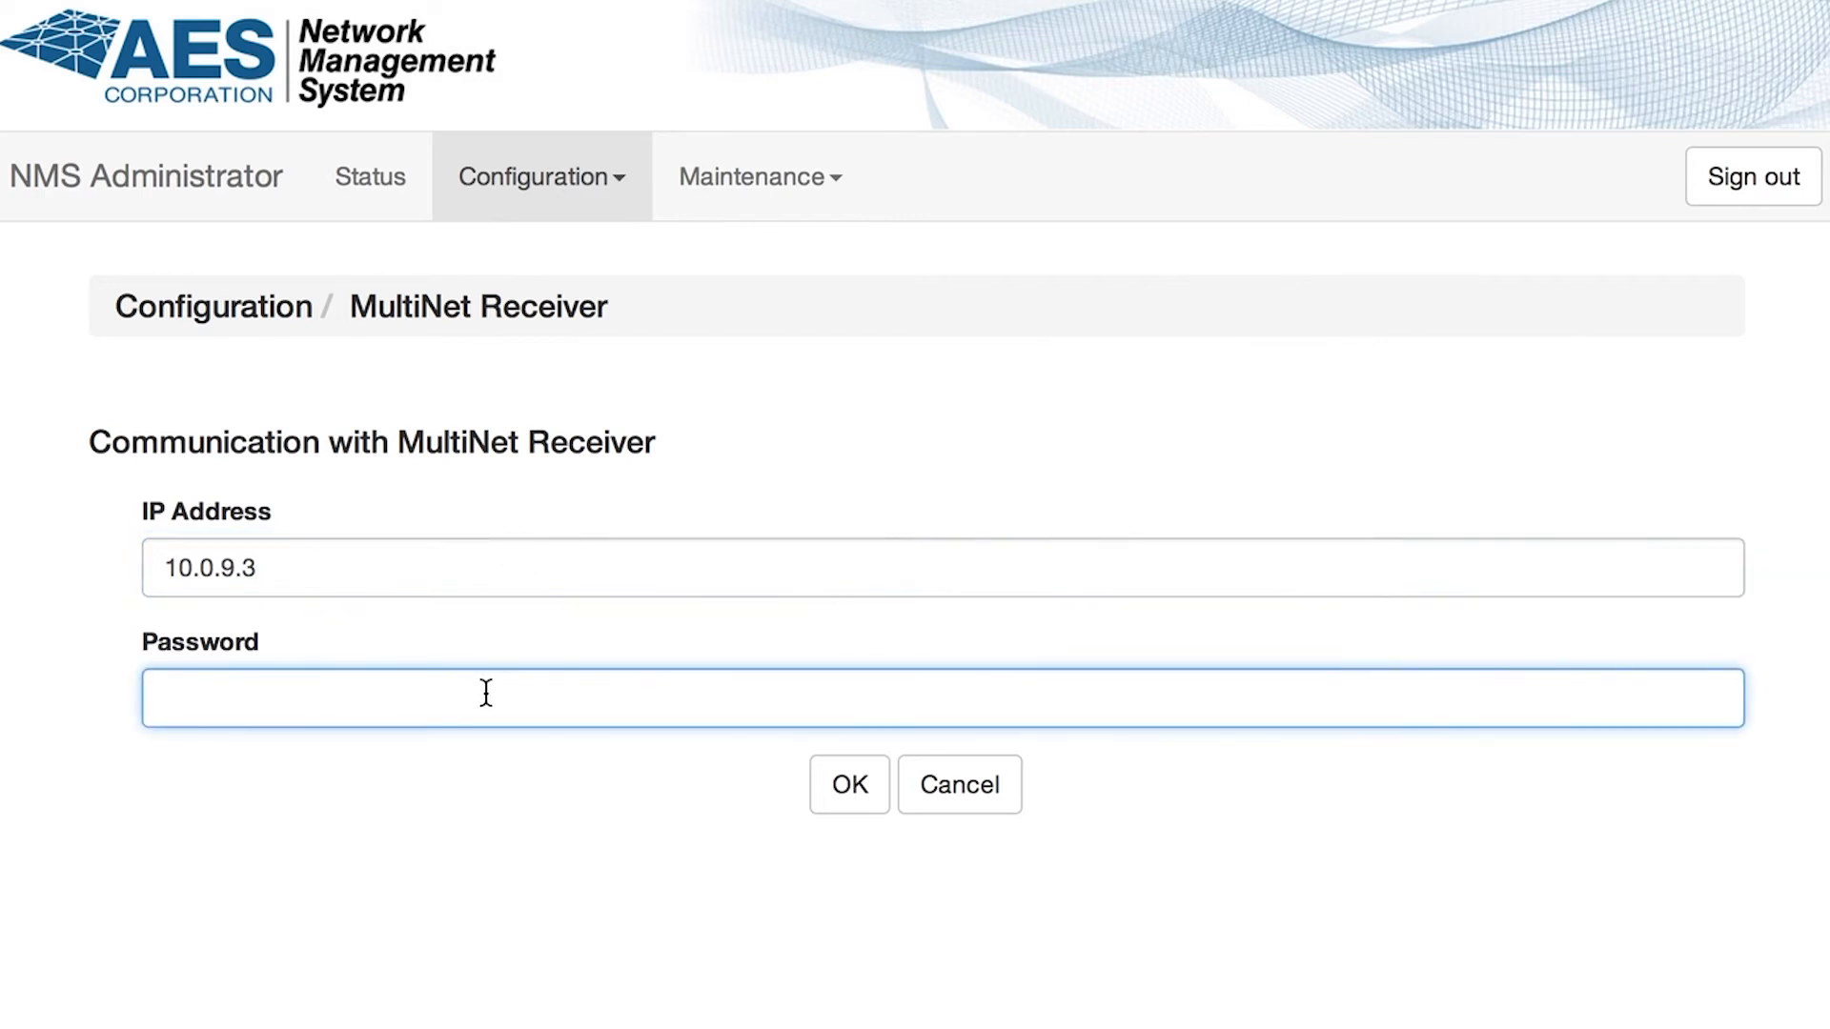
left_click(848, 785)
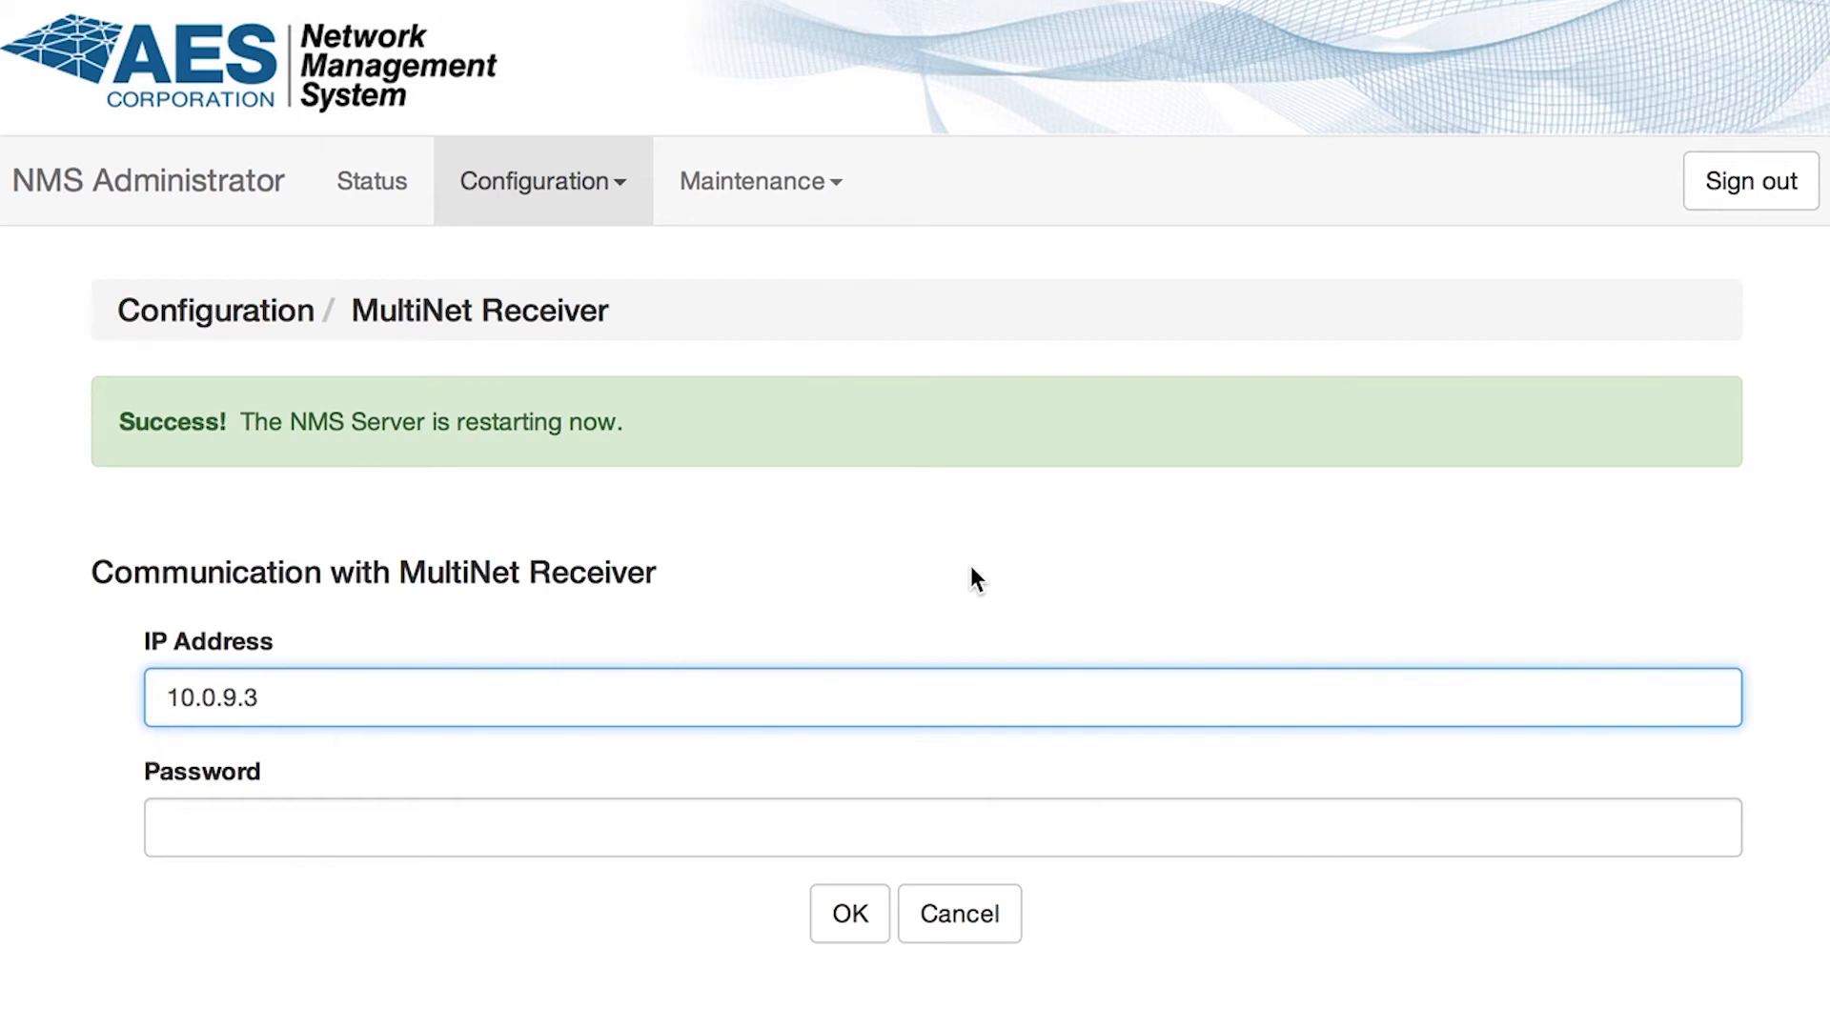
mouse_move(842, 477)
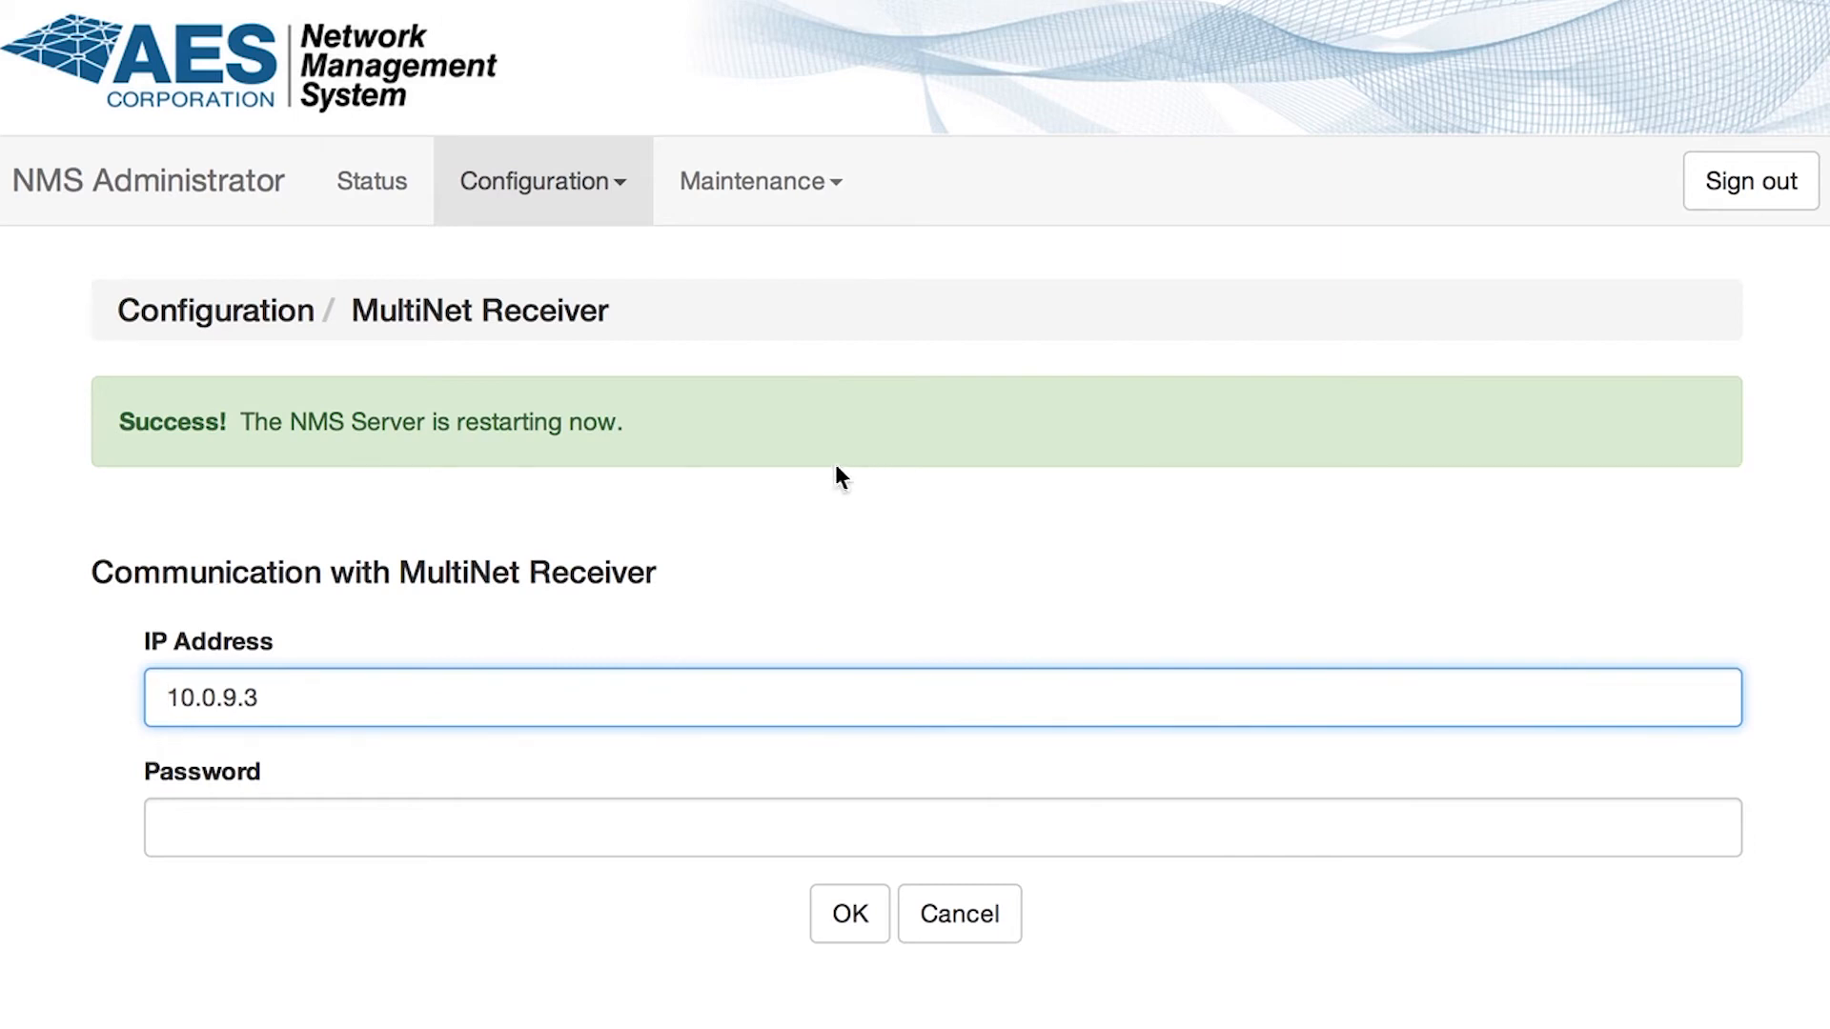
mouse_move(635, 443)
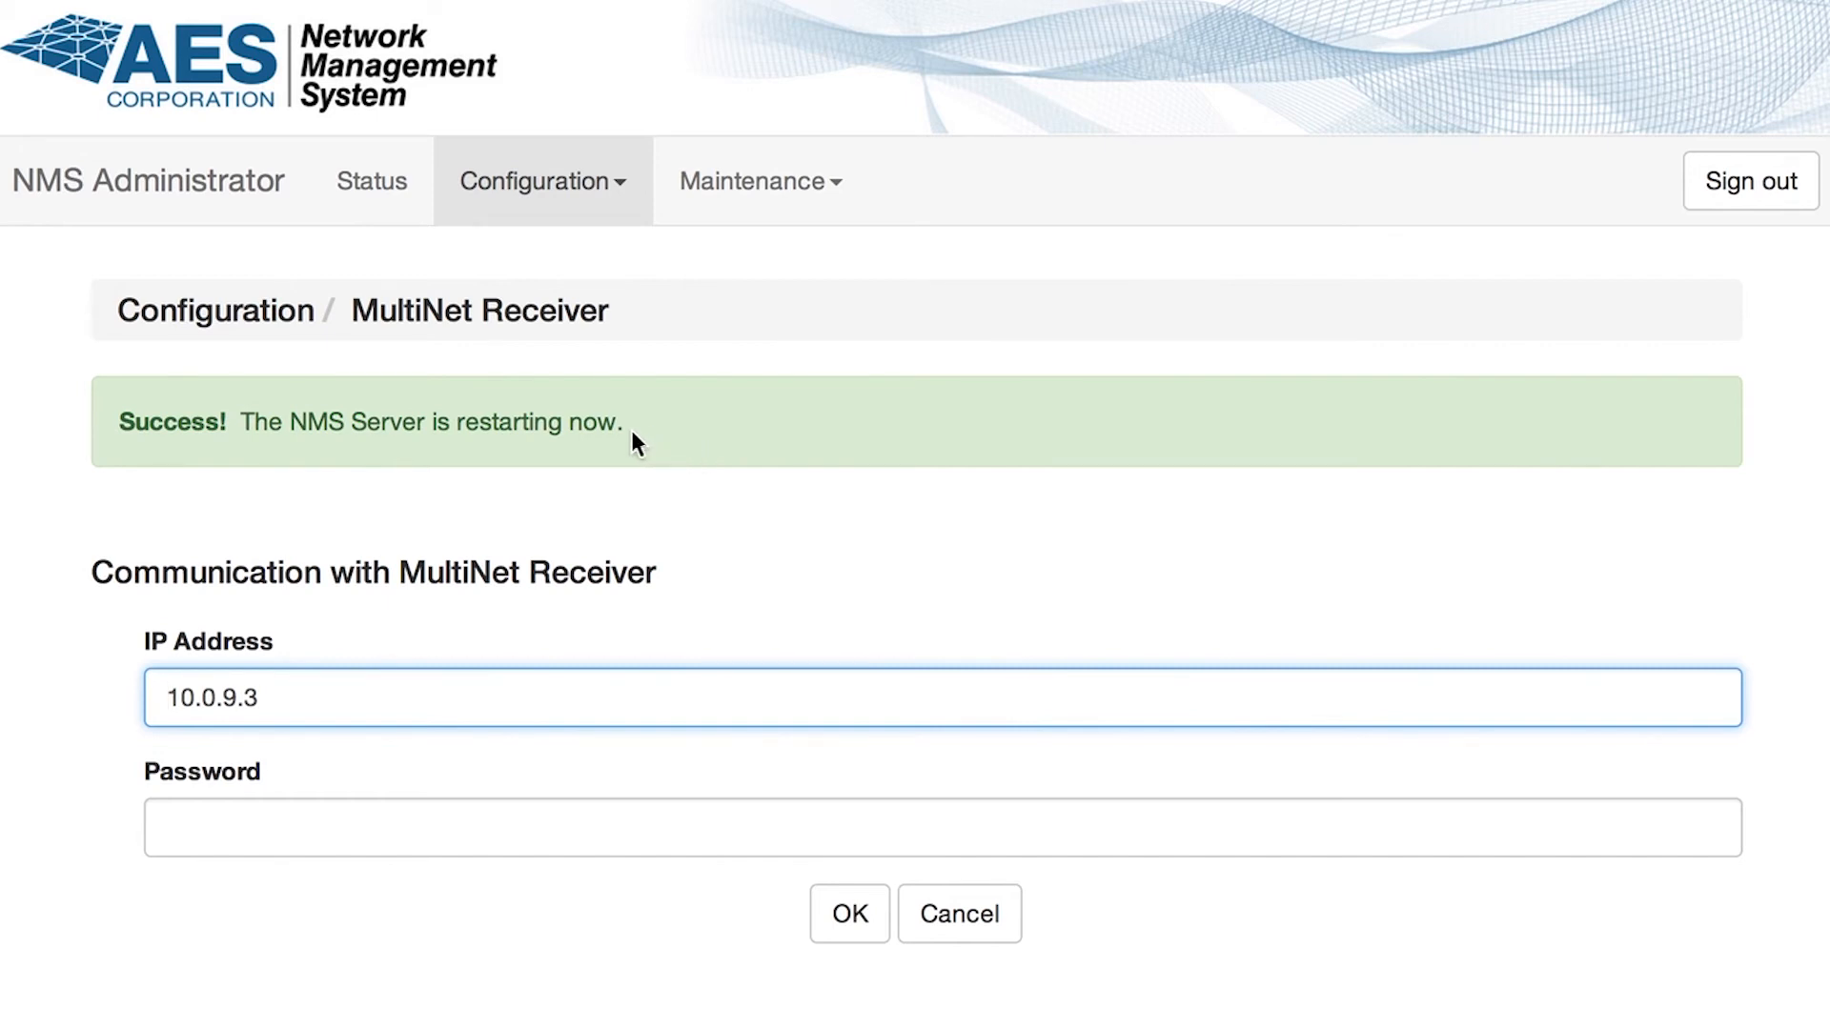
mouse_move(269, 421)
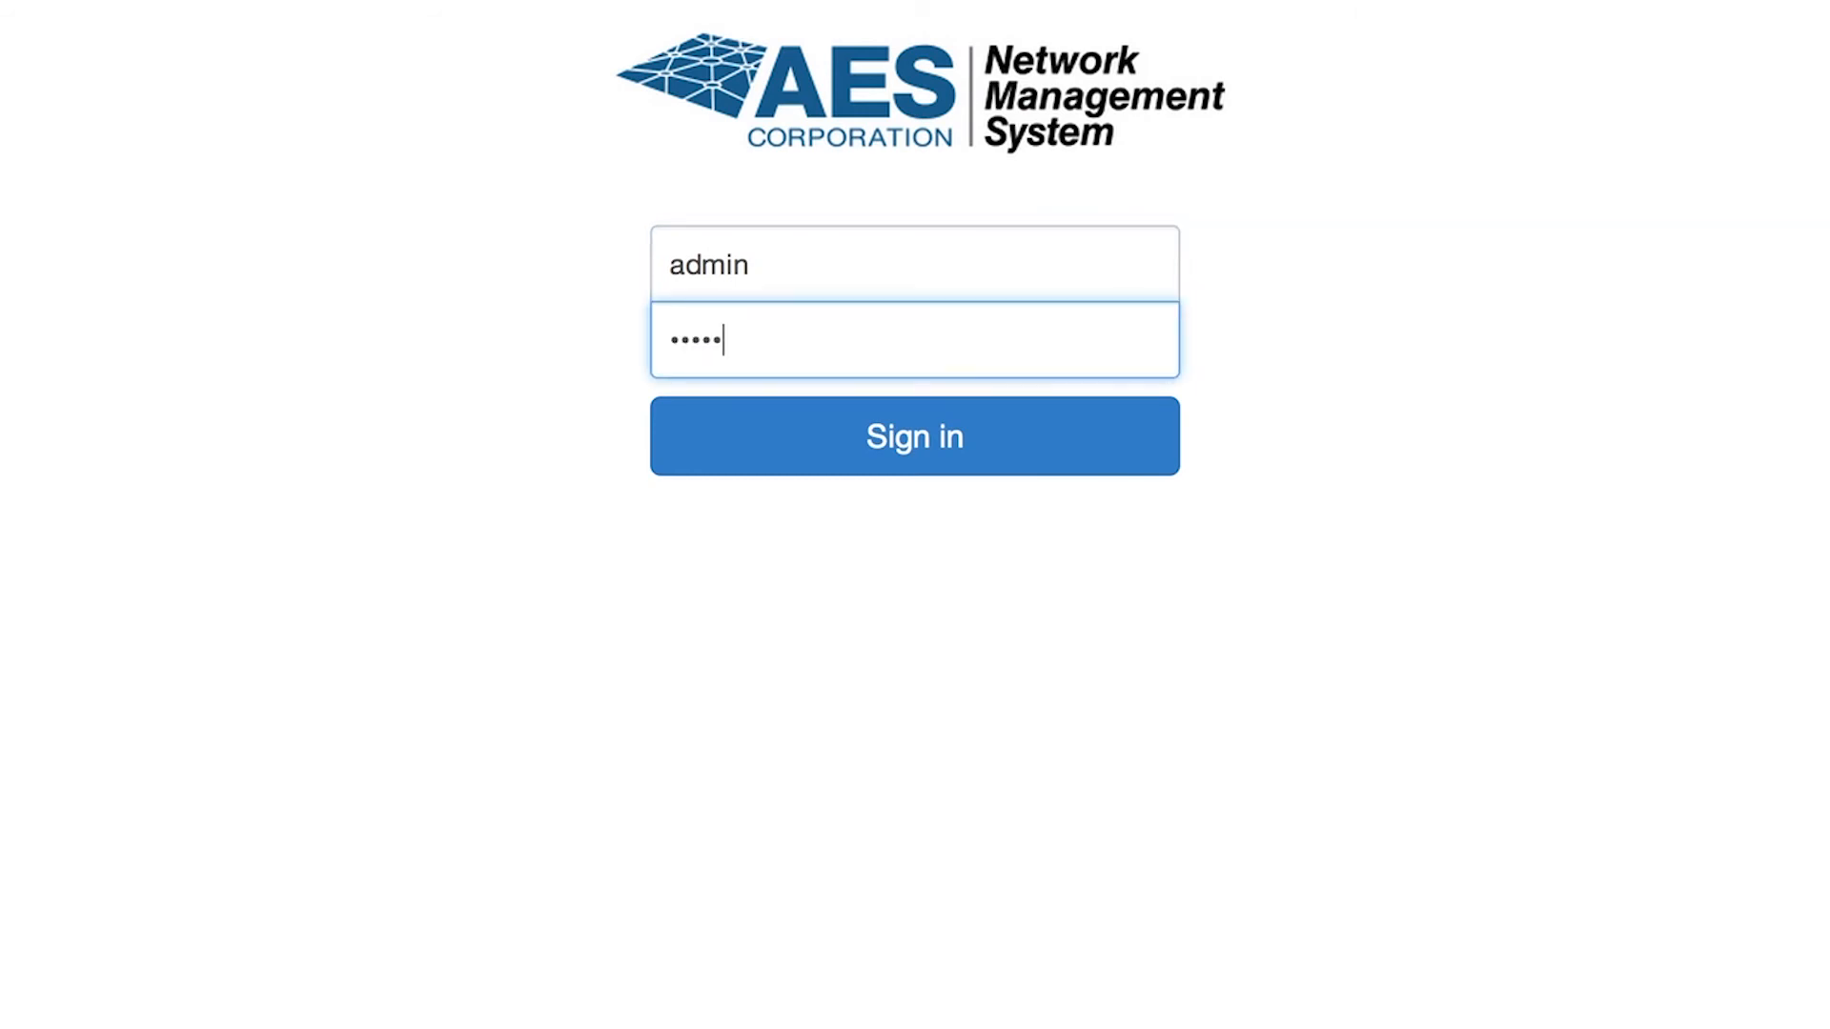
- Sign back in after the restart and open the Business Units tab
left_click(914, 436)
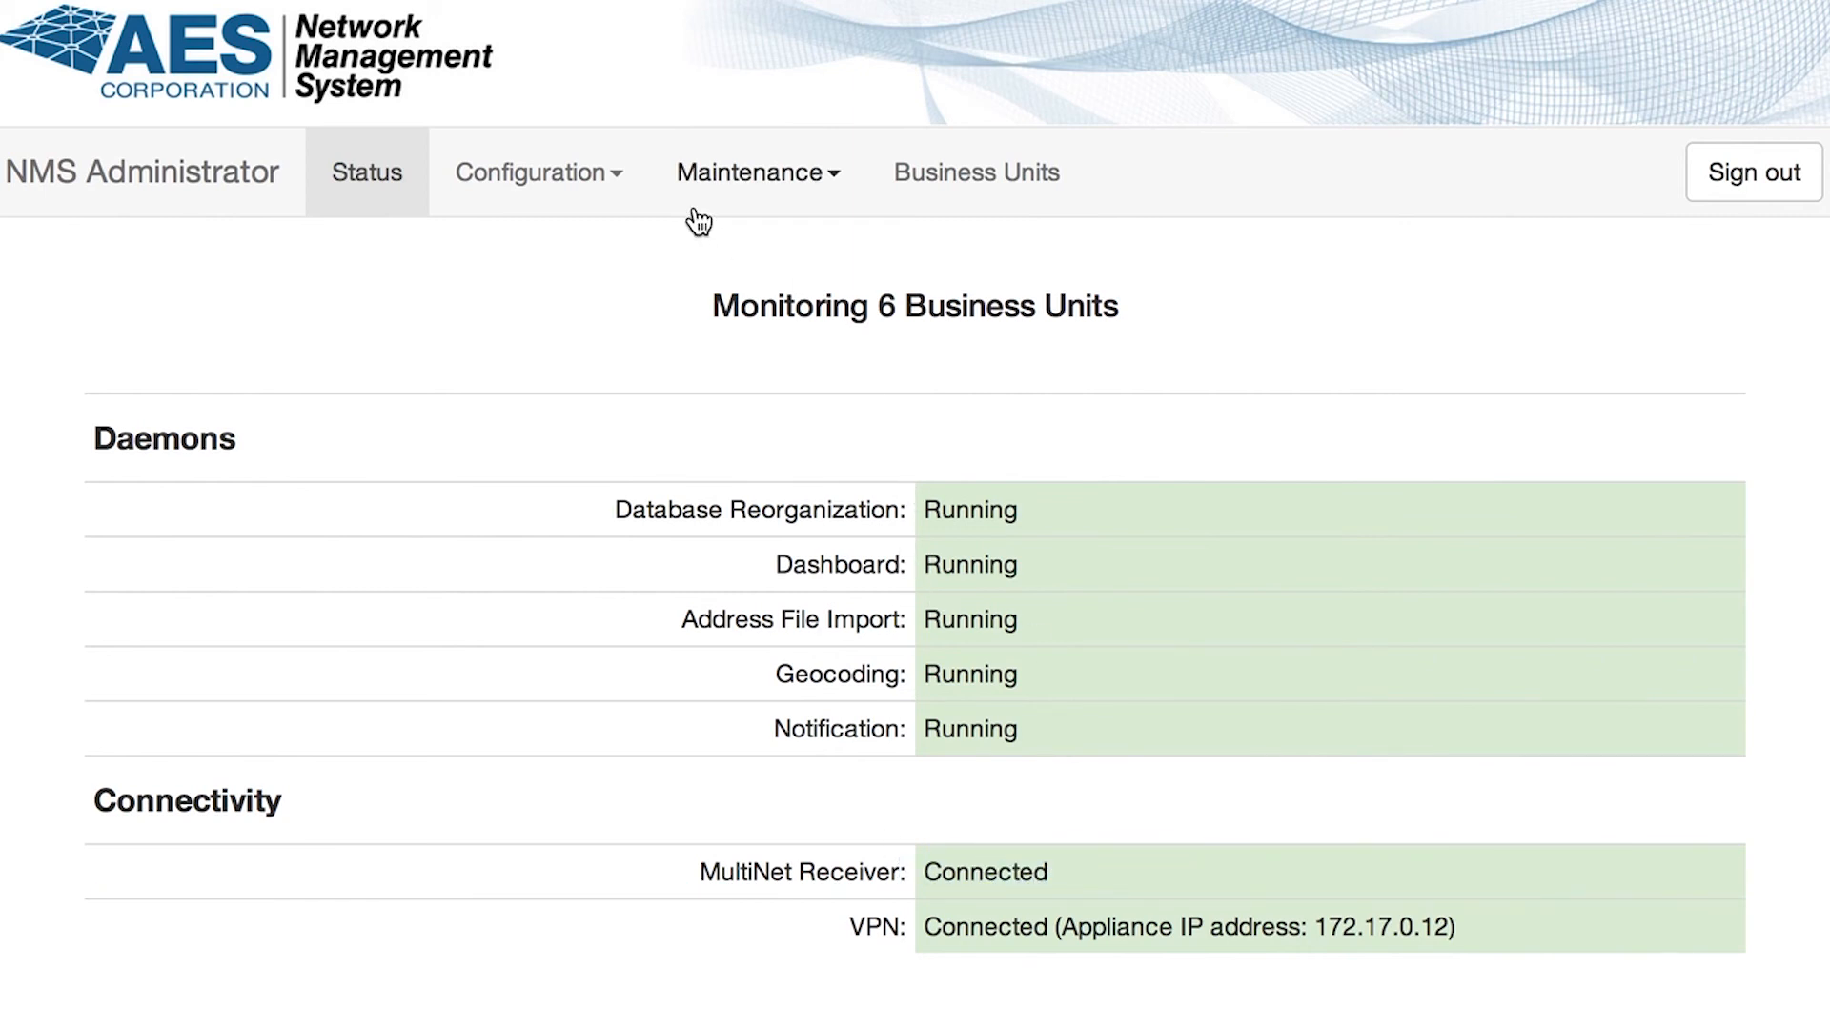
left_click(975, 171)
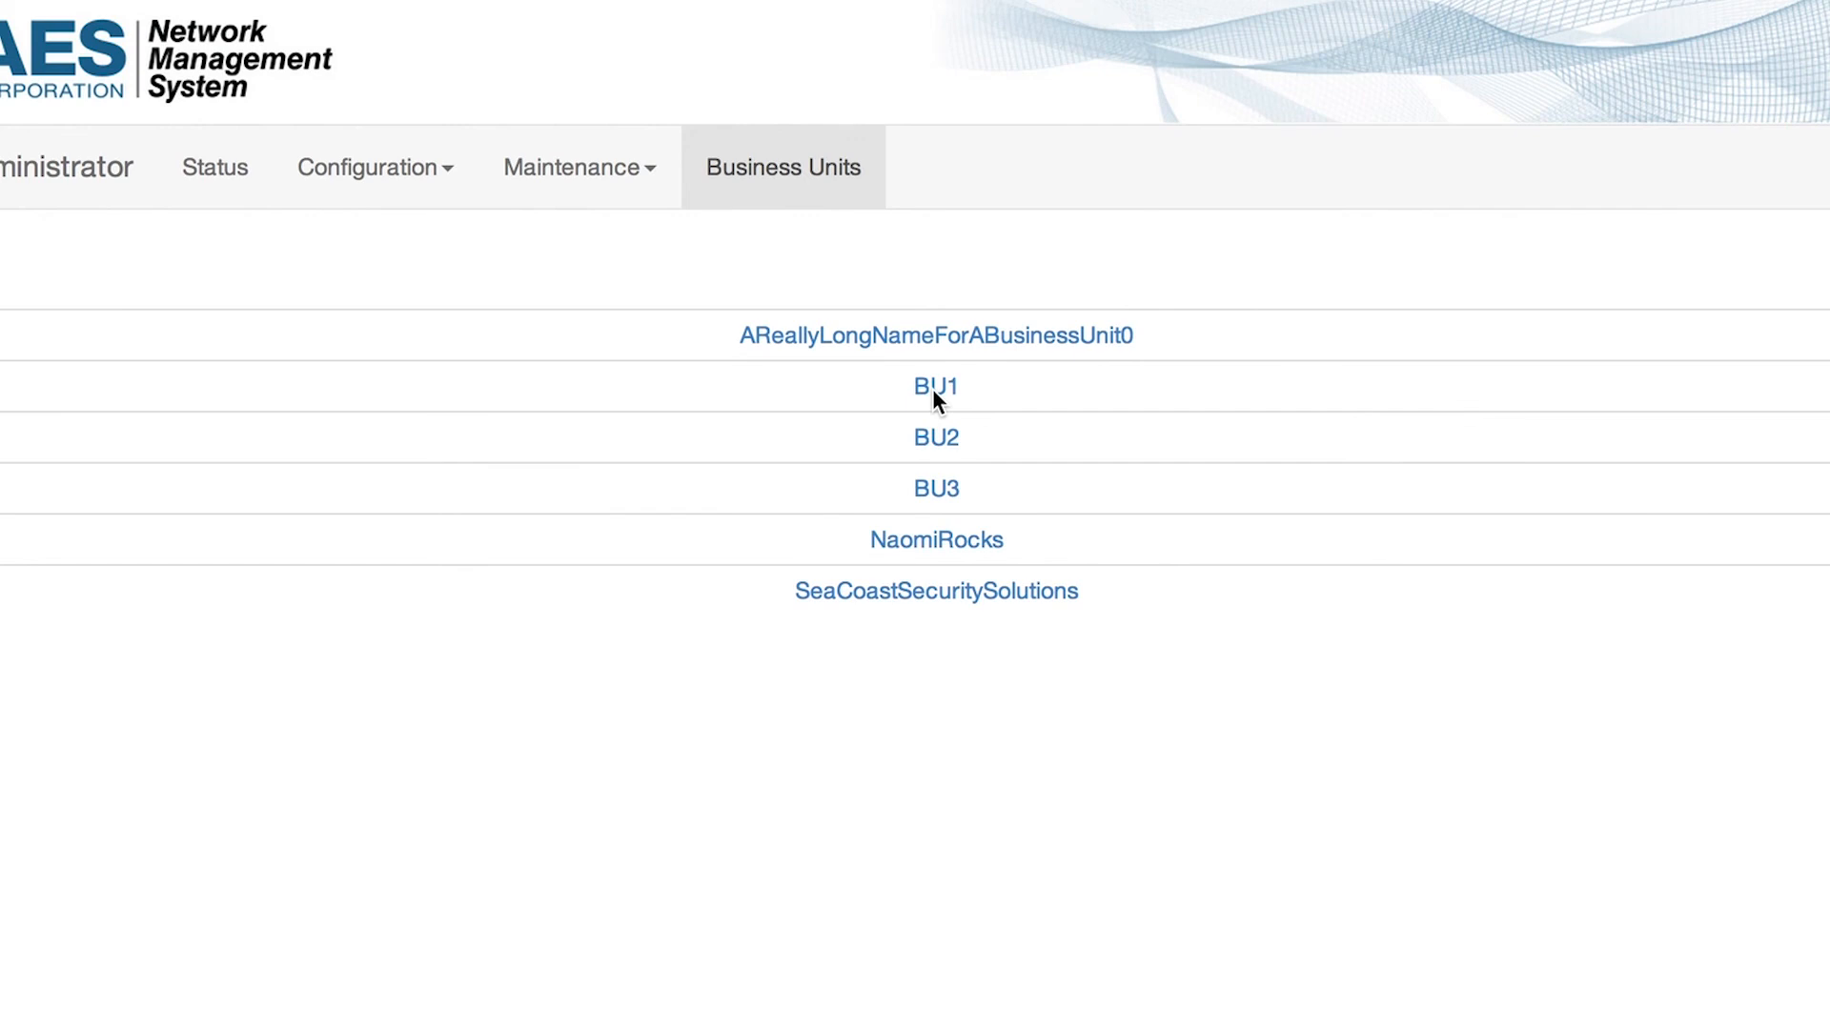
- Open BU1's dashboard and scroll down to its Network Pulse chart
left_click(935, 386)
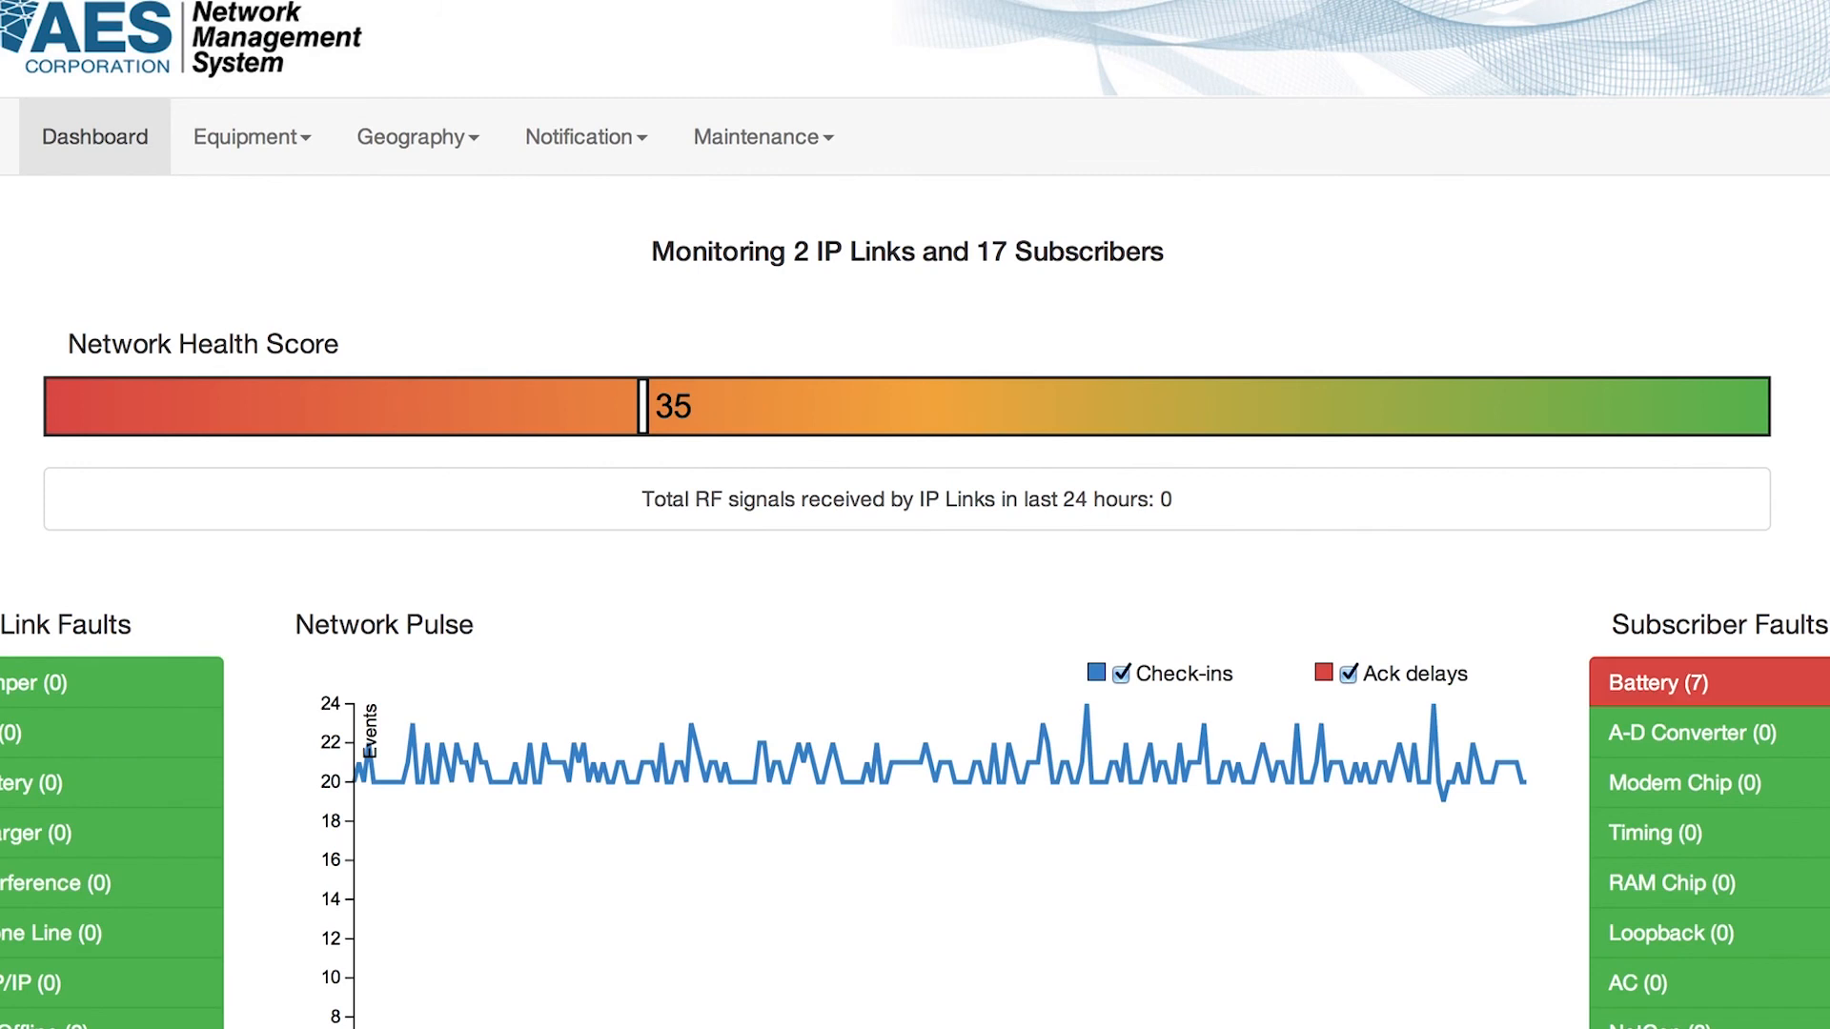
scroll("down", 3)
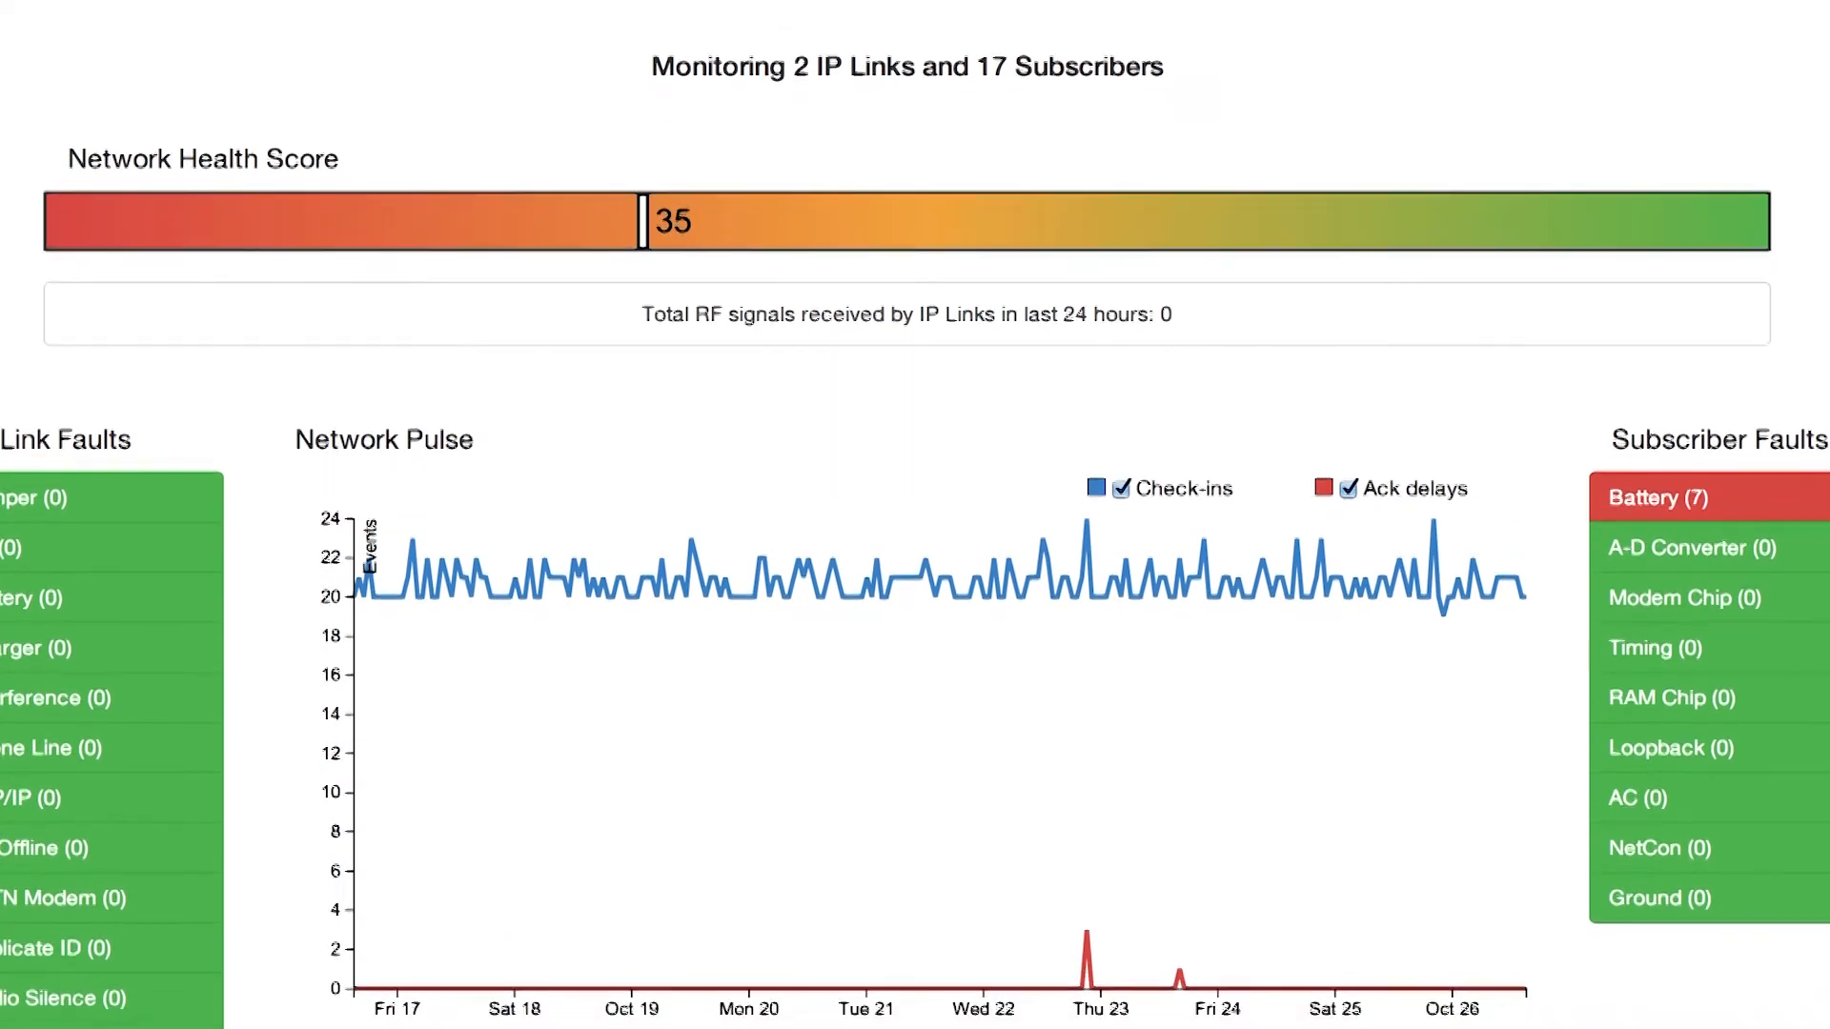
scroll("down", 3)
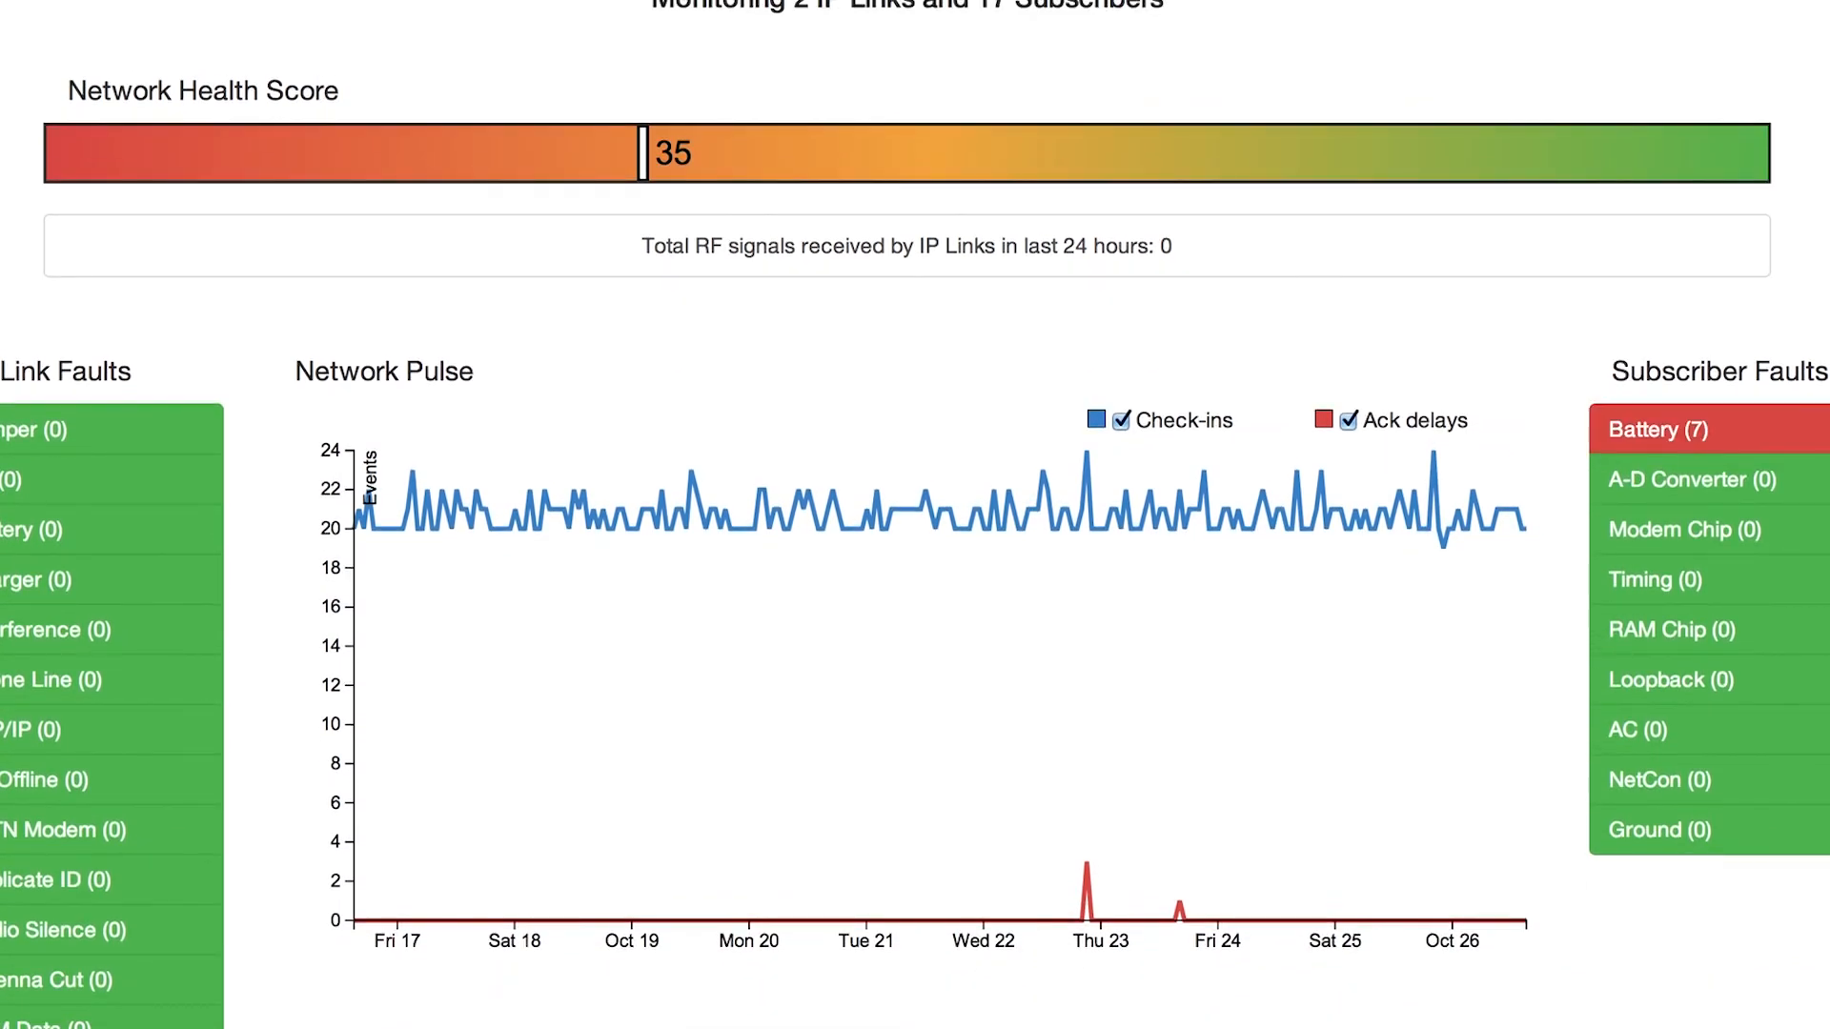